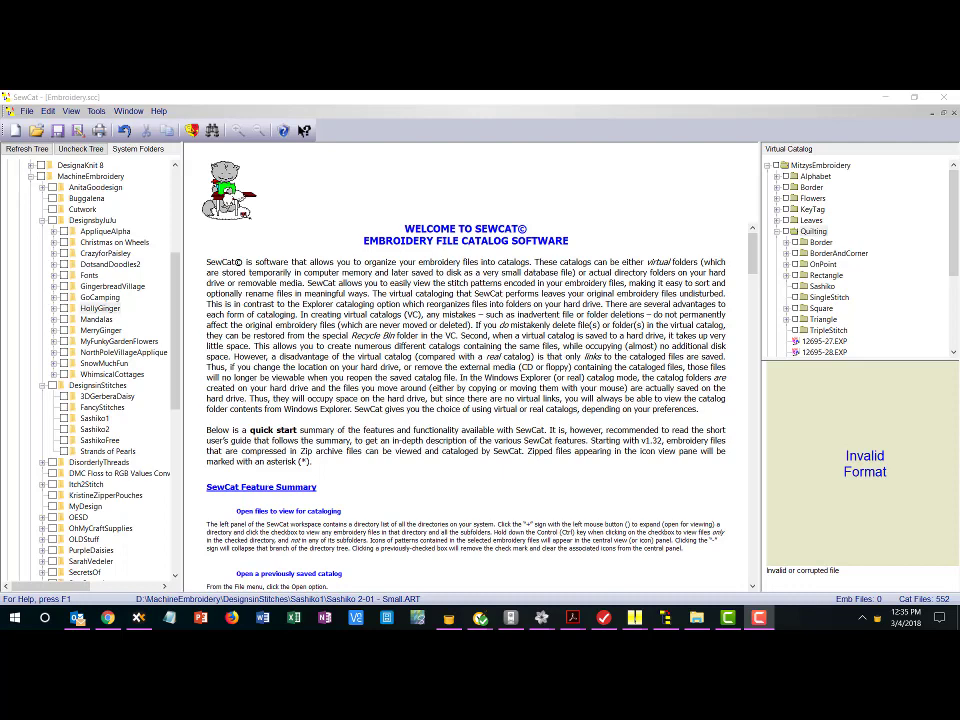
mouse_move(156, 232)
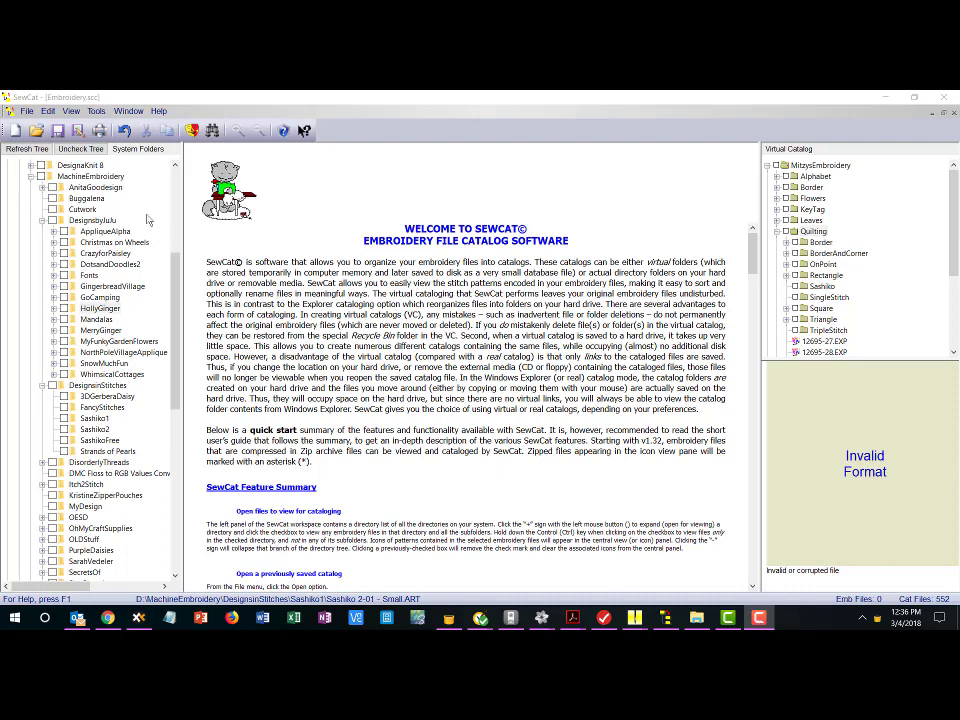
mouse_move(108, 548)
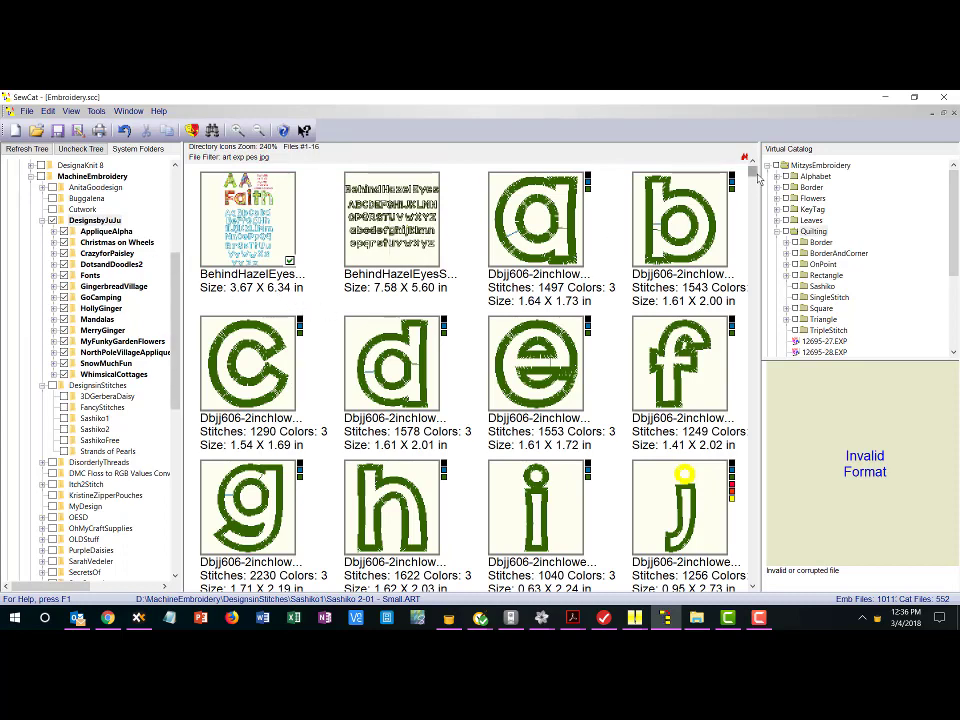
Scroll down through the alphabet letter design thumbnails
scroll("down", 3)
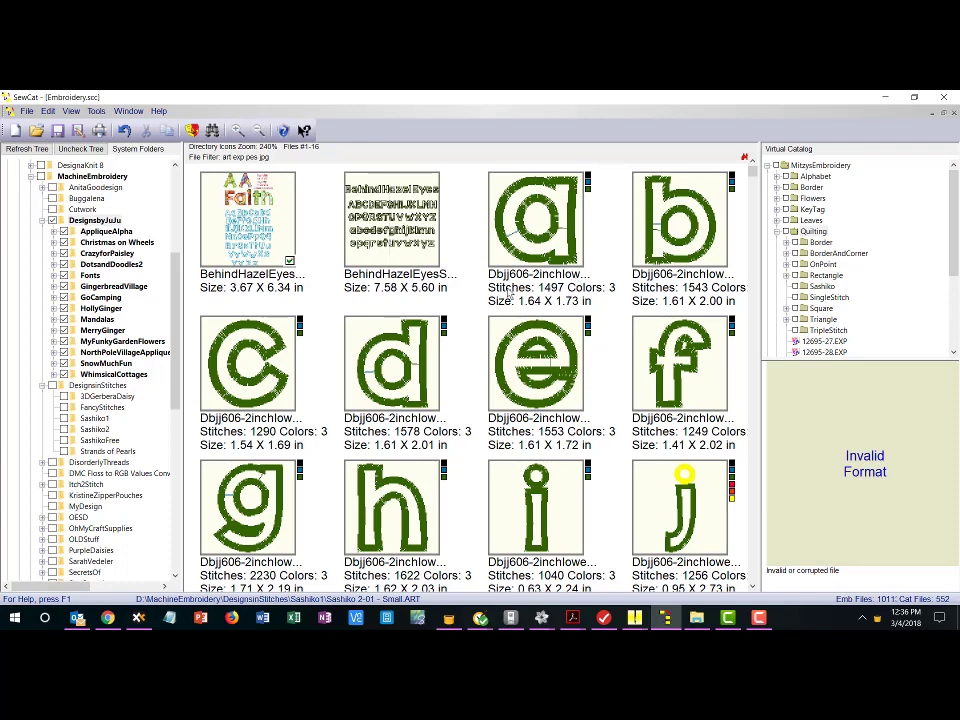
mouse_move(504, 290)
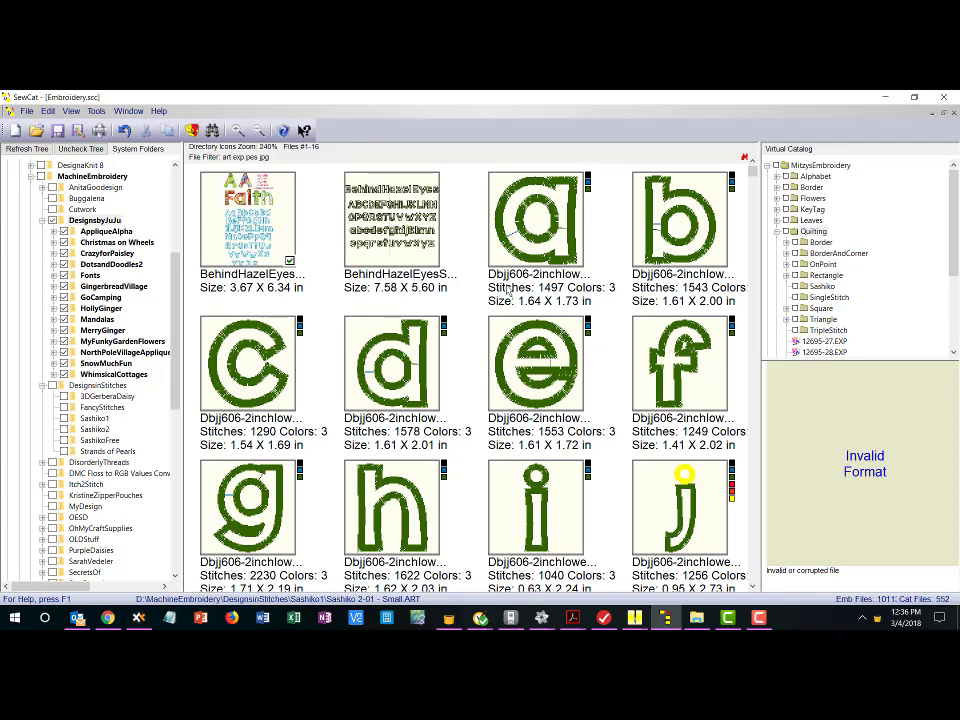
mouse_move(600, 186)
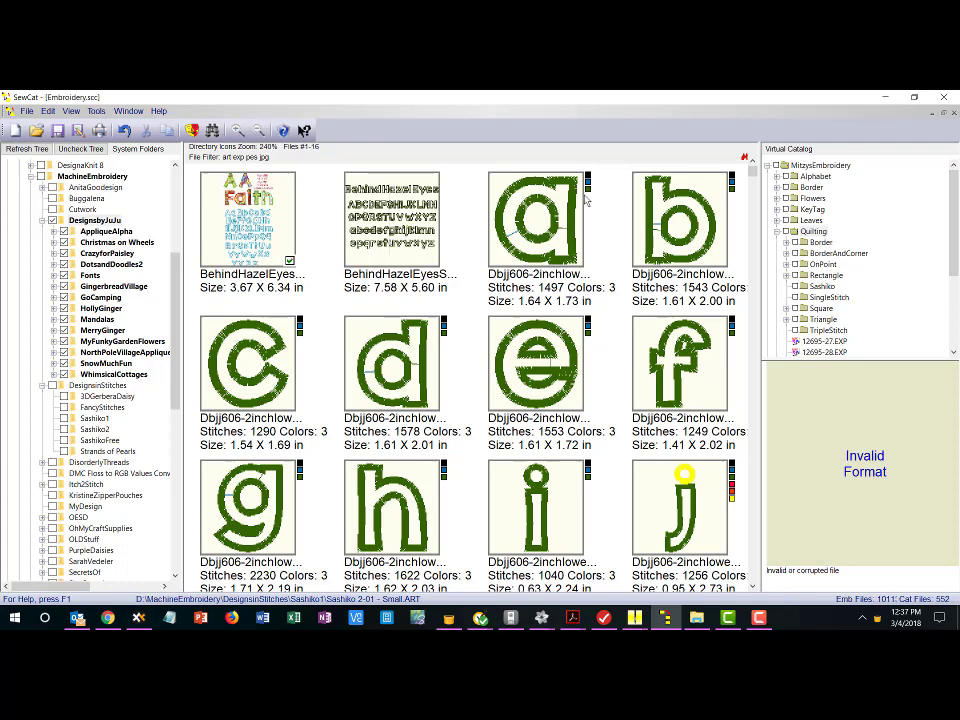
mouse_move(592, 204)
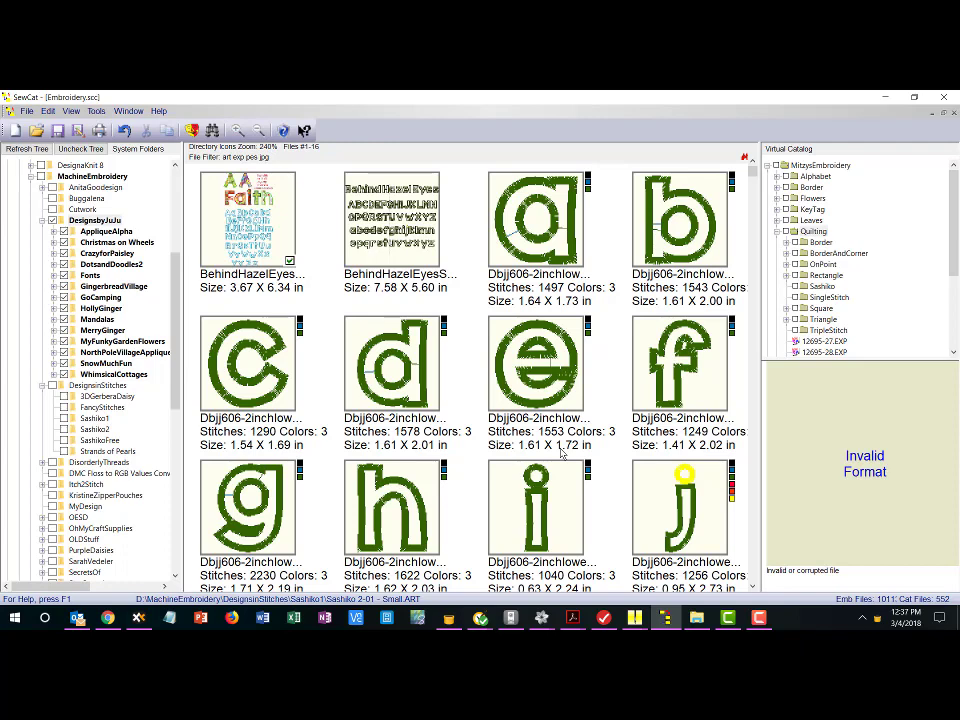
mouse_move(530, 298)
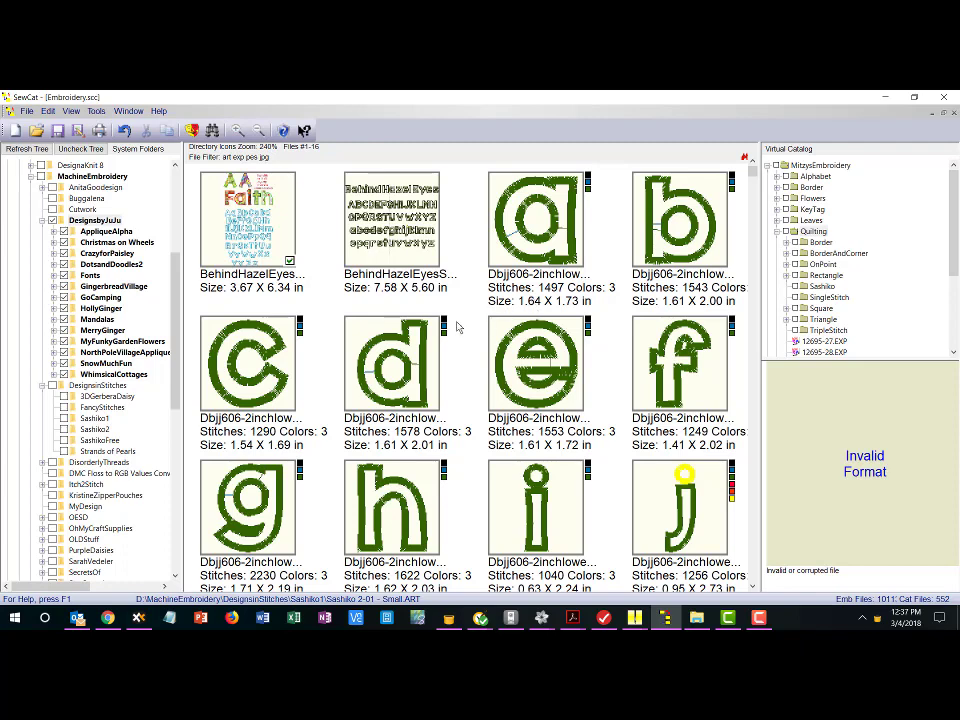
mouse_move(24, 252)
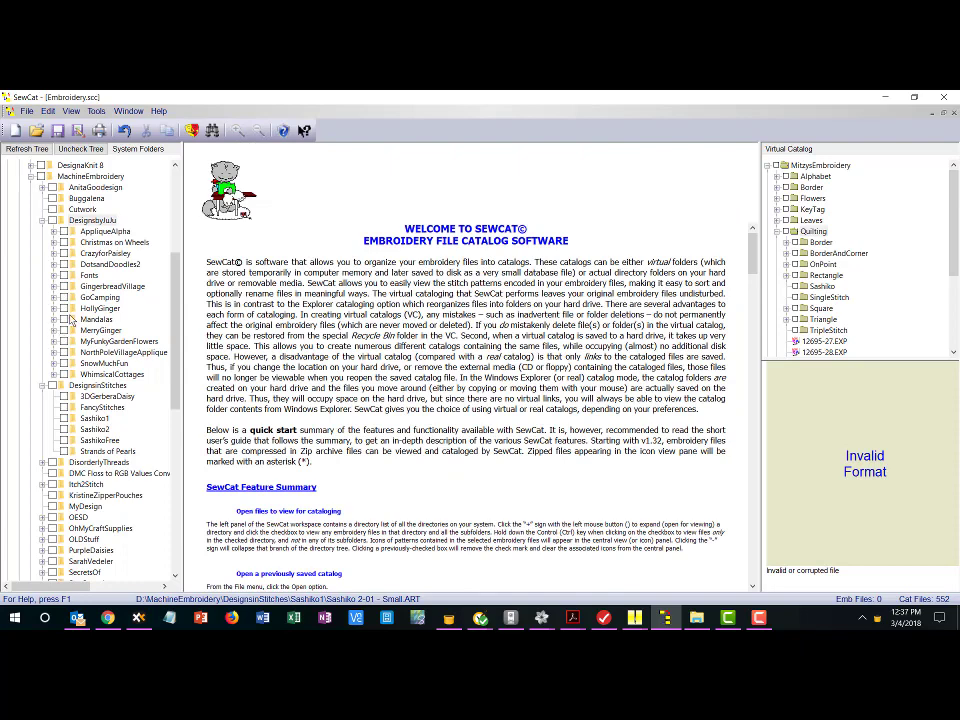
Browse the HollyGinger gingerbread design thumbnails
left_click(100, 308)
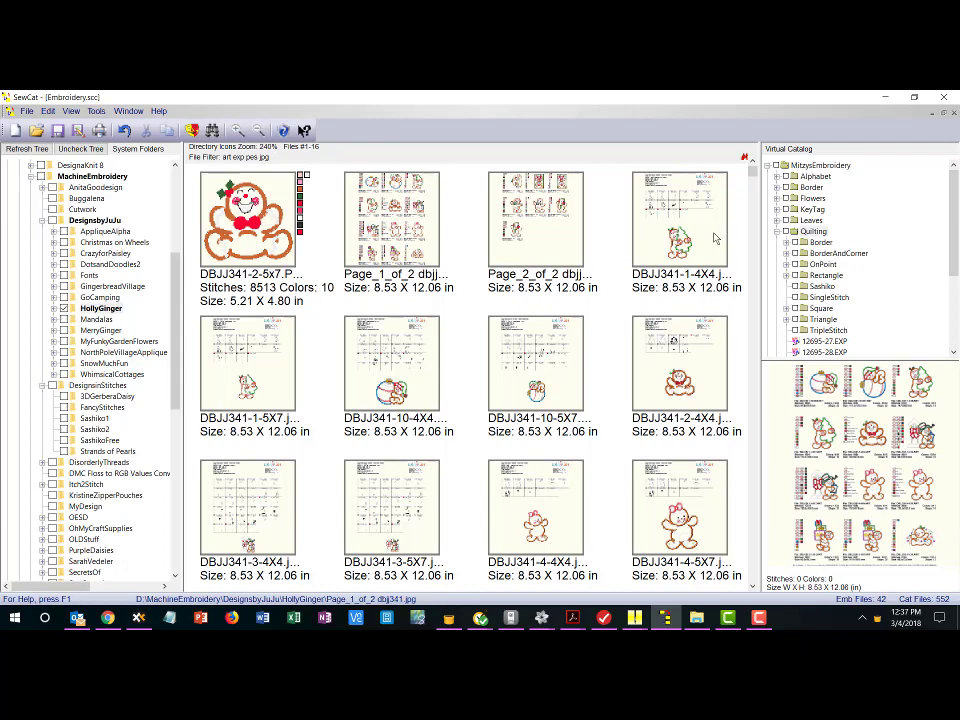
scroll("down", 3)
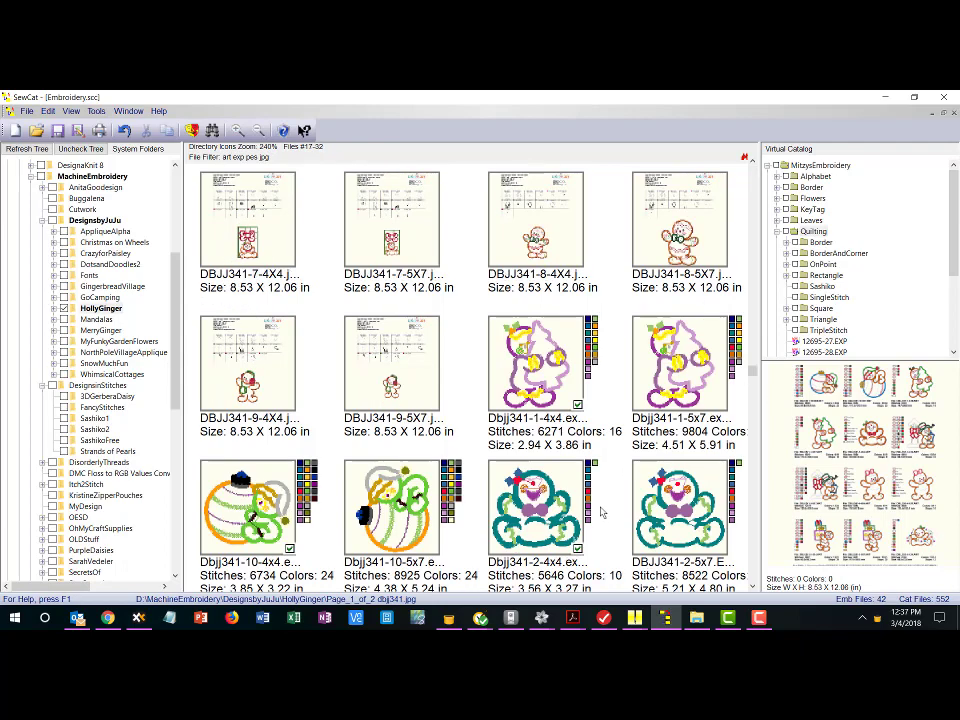
scroll("down", 3)
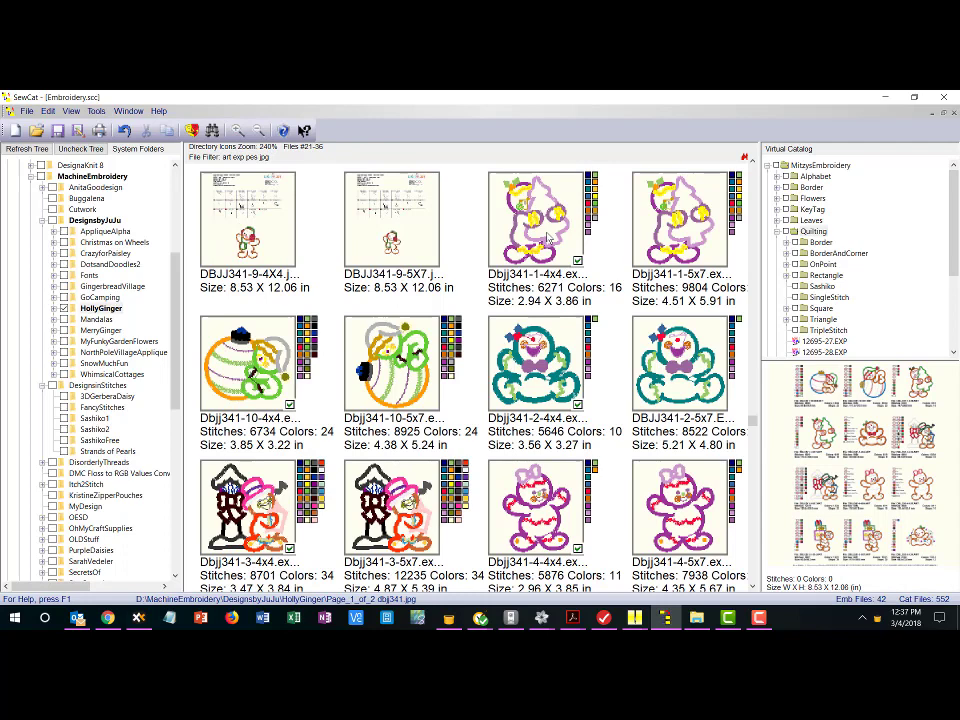
left_click(536, 218)
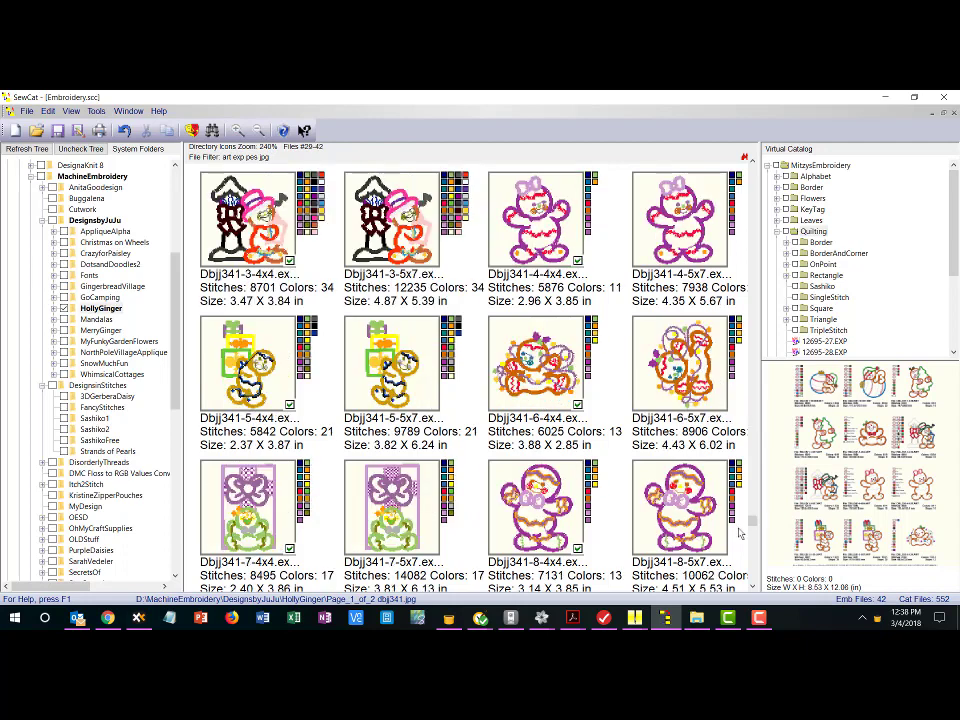
mouse_move(858, 482)
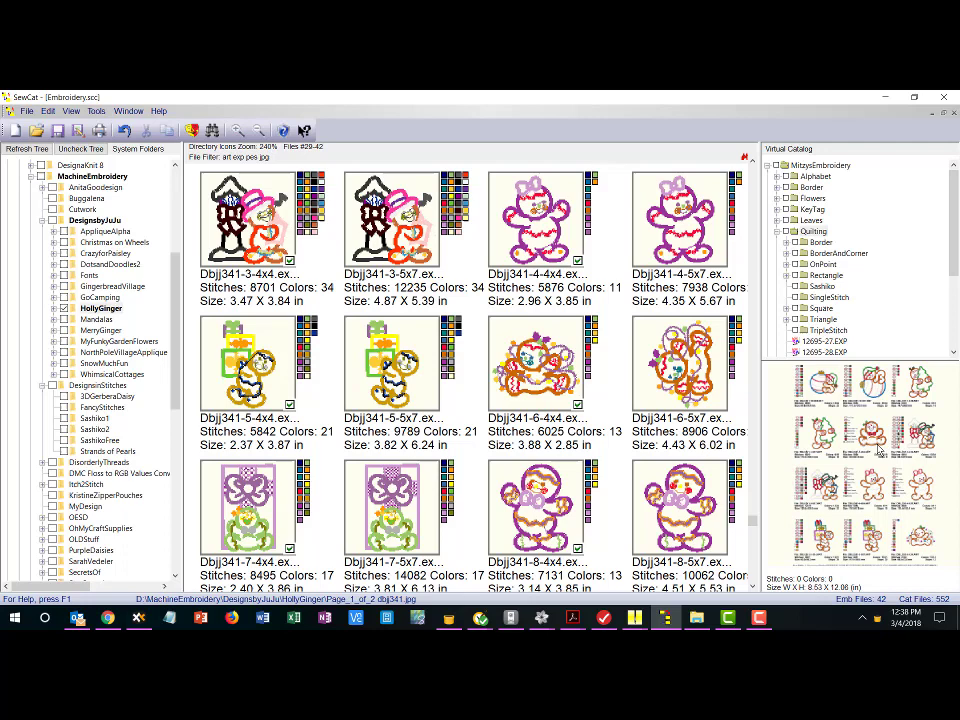
scroll("down", 3)
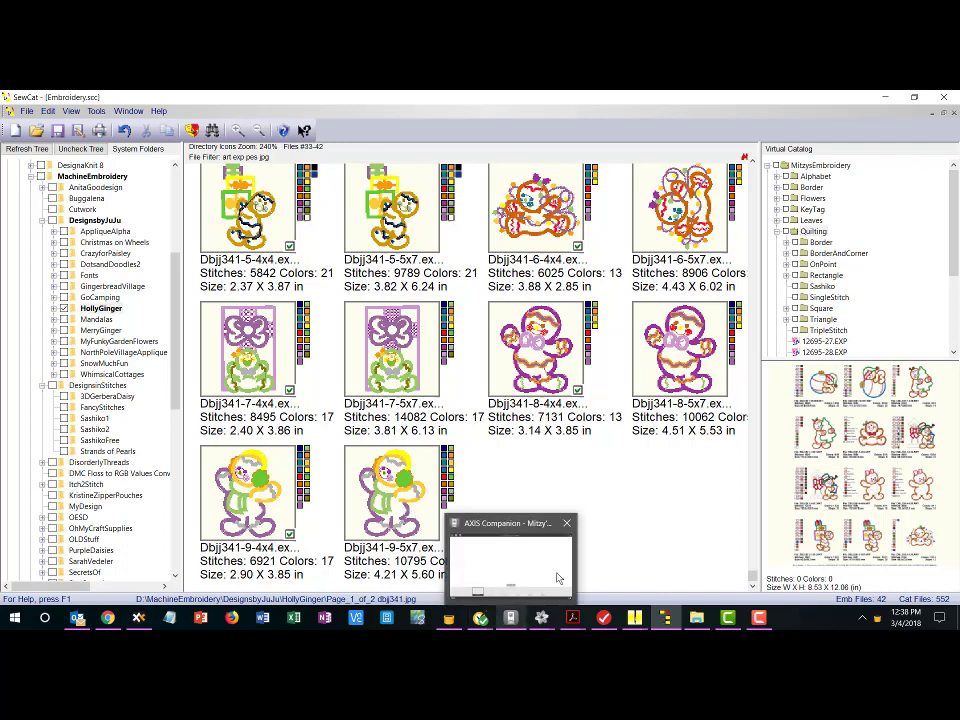
Dismiss the pop-up notification and return to the SewCat welcome page
left_click(568, 524)
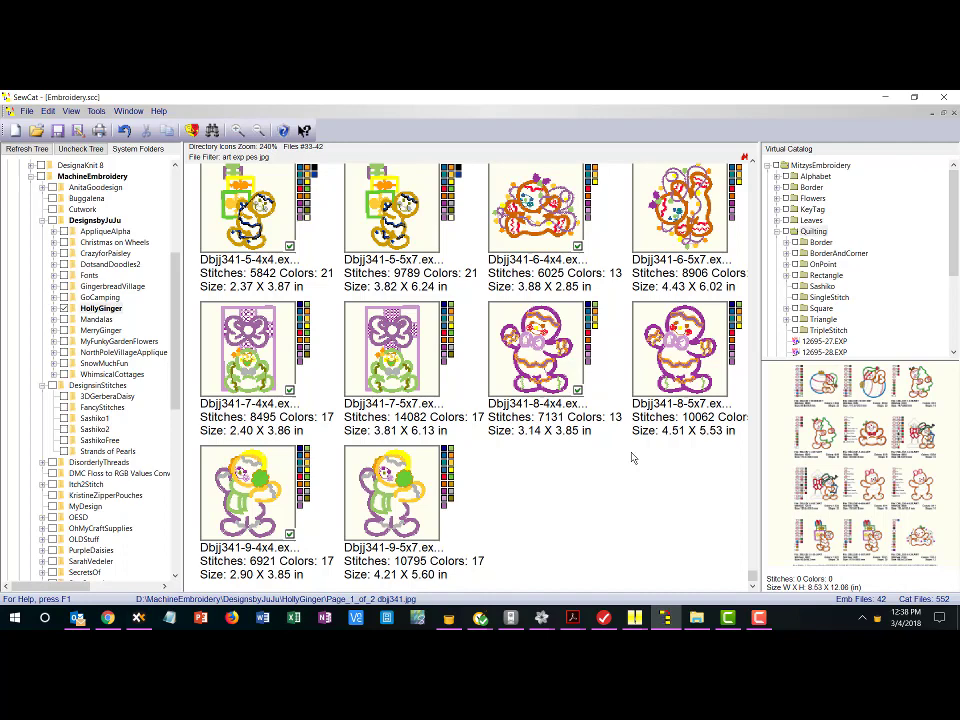
mouse_move(612, 456)
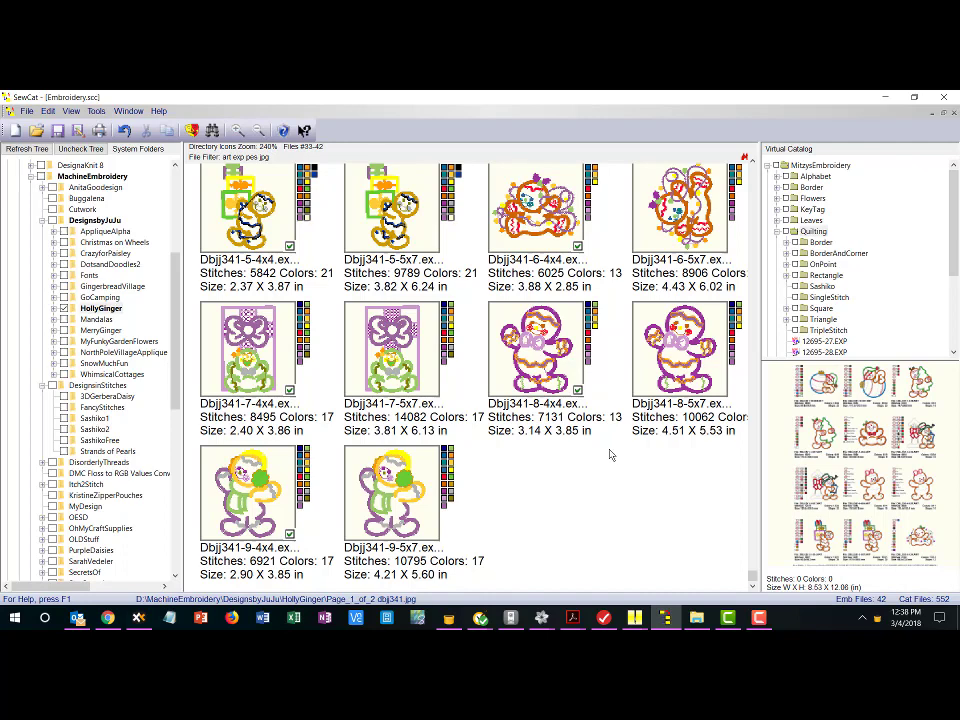
left_click(96, 318)
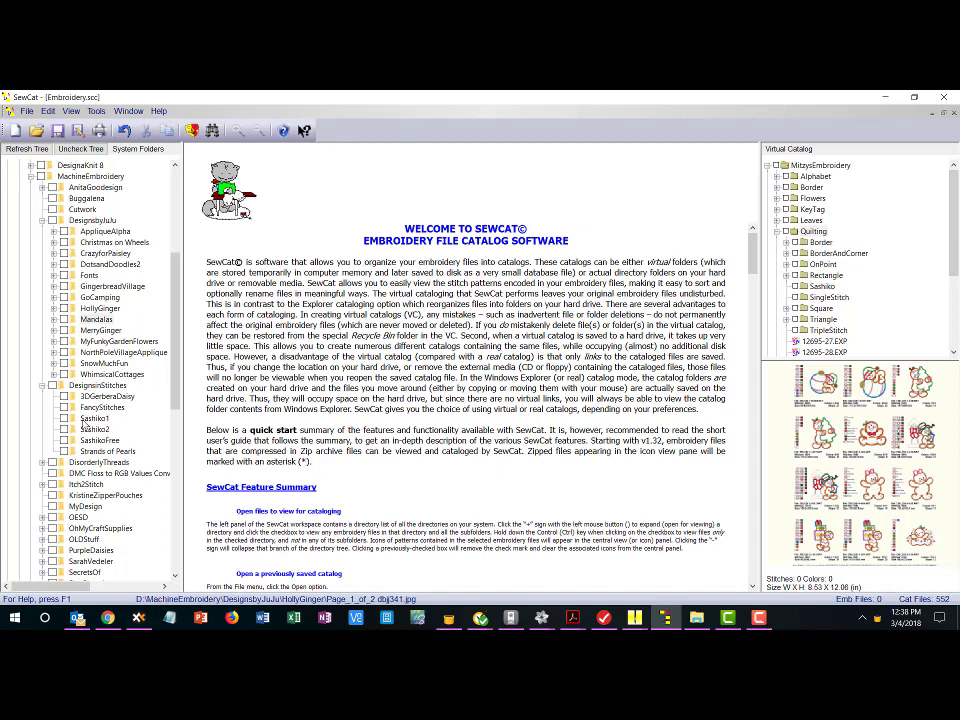
Display the Sashiko quilting designs under DesignsnStitches as thumbnails
left_click(92, 418)
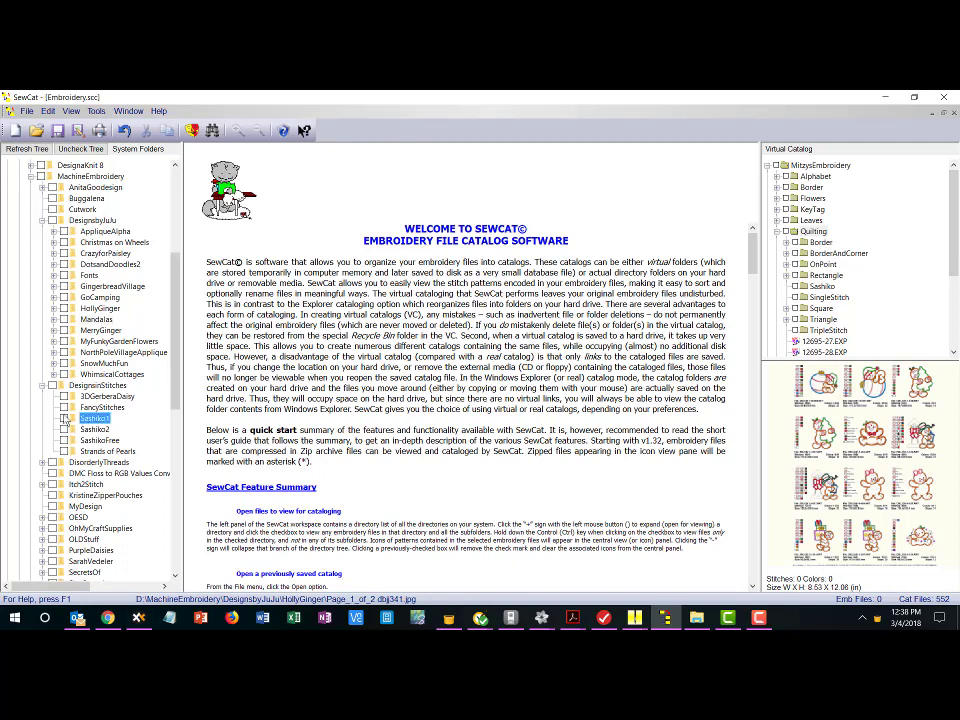
left_click(96, 418)
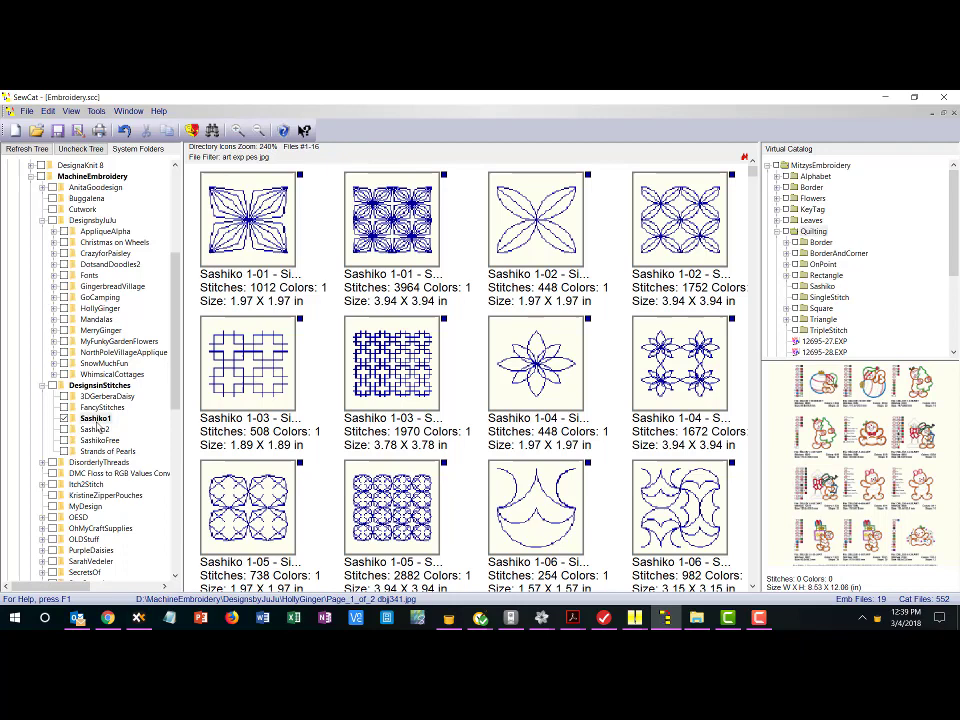
mouse_move(824, 296)
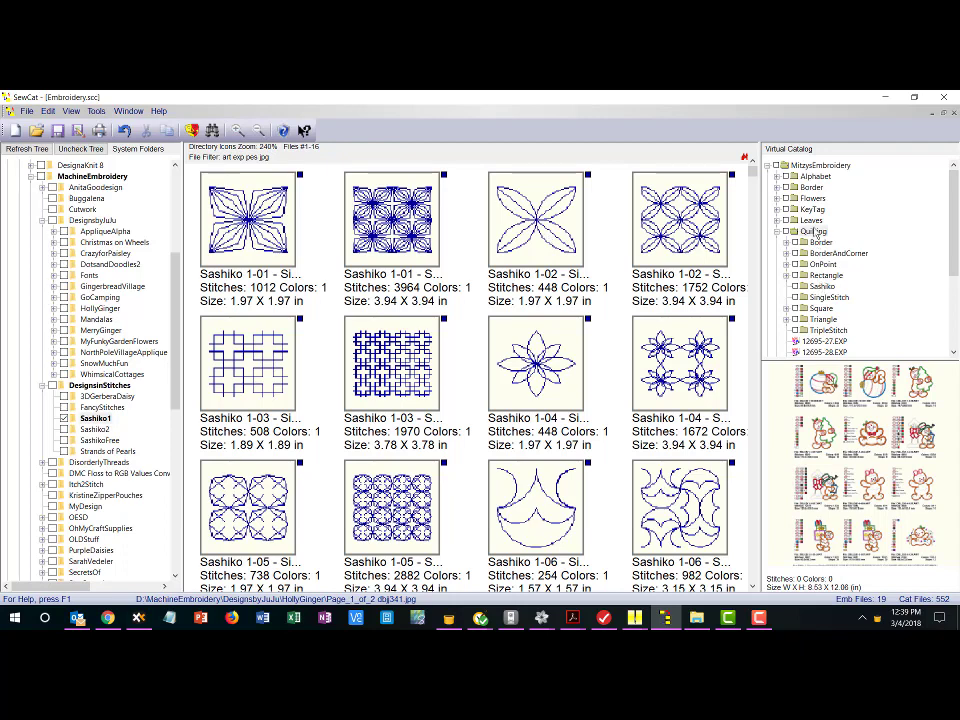
left_click(816, 232)
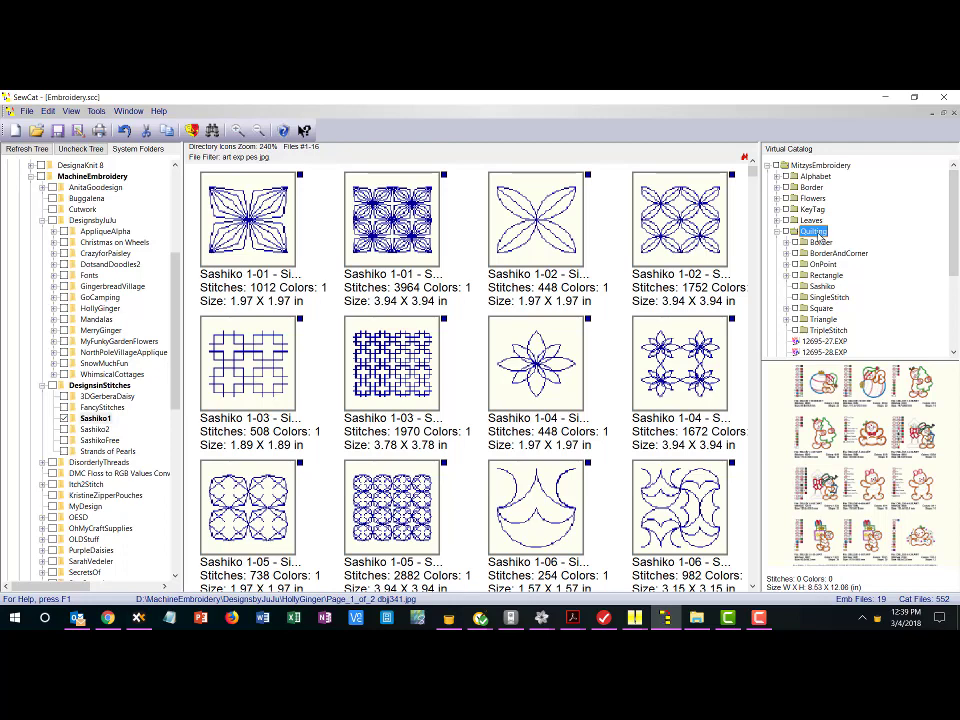
mouse_move(170, 132)
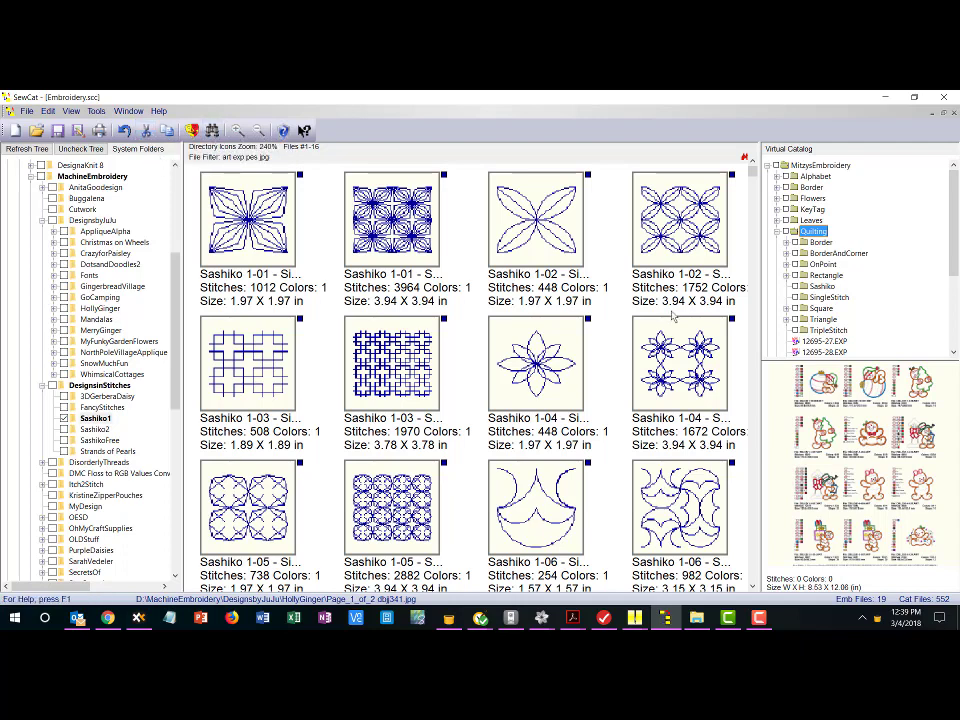
mouse_move(832, 284)
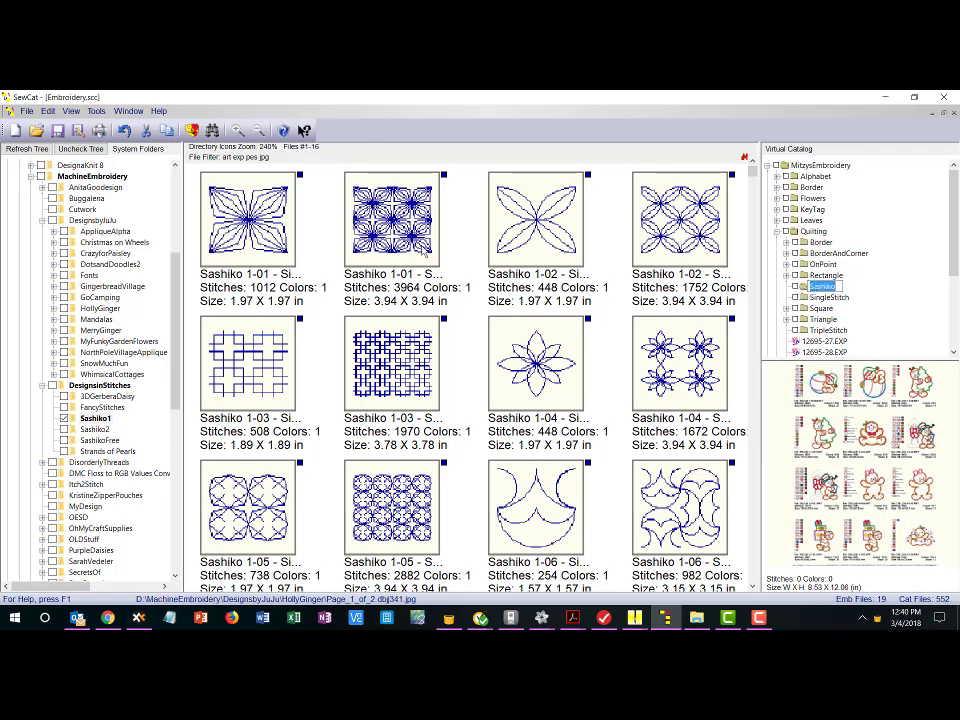
mouse_move(90, 428)
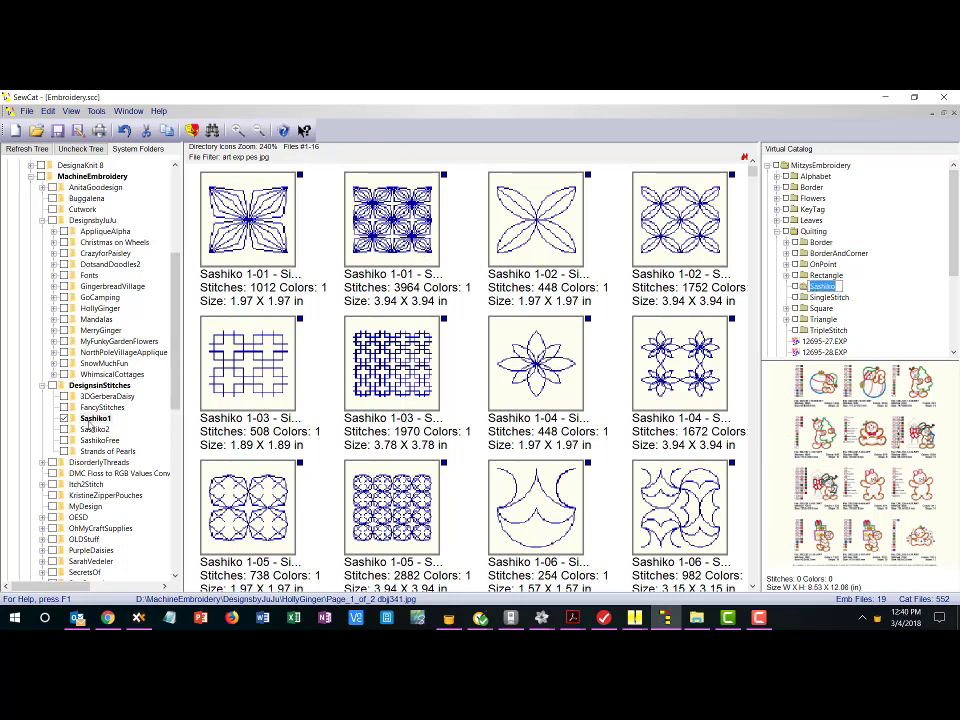
mouse_move(668, 276)
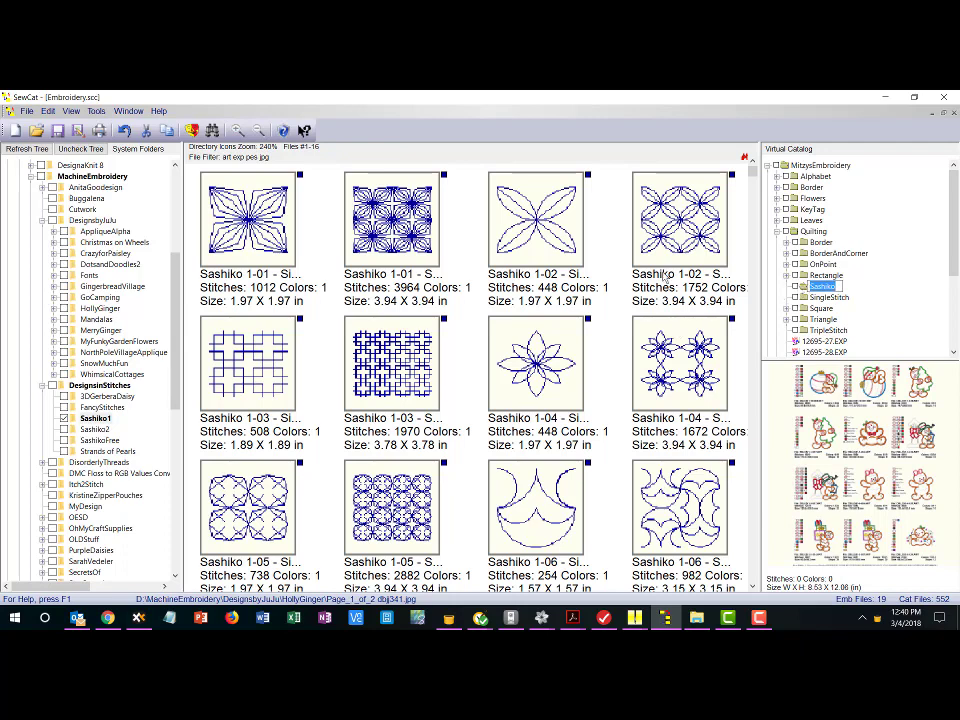
Select all the Sashiko 1 design thumbnails
left_click(248, 216)
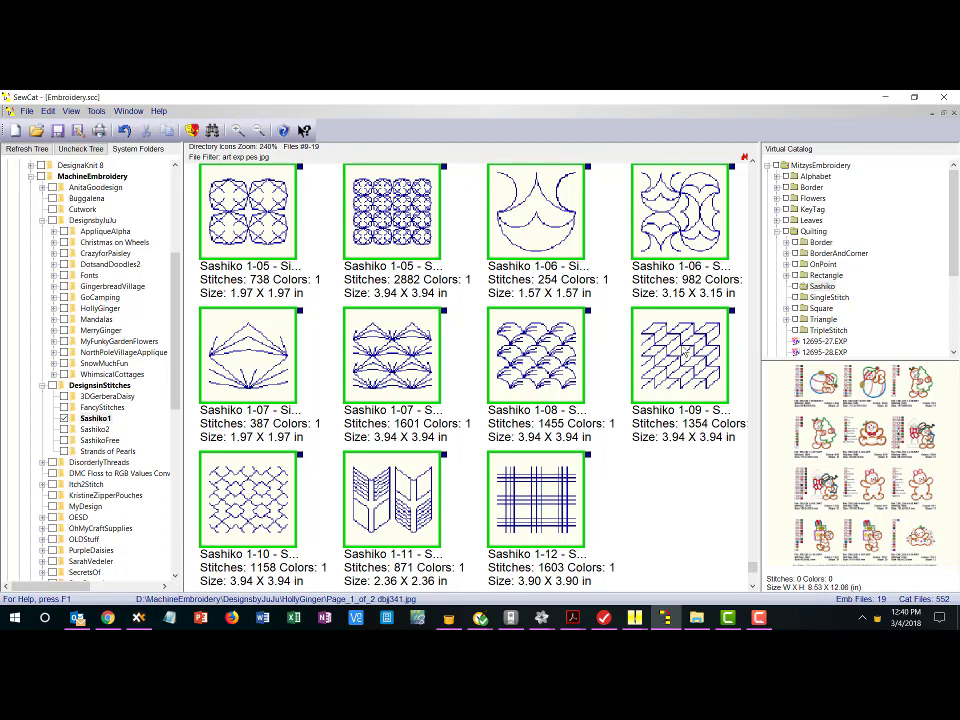
left_click(820, 286)
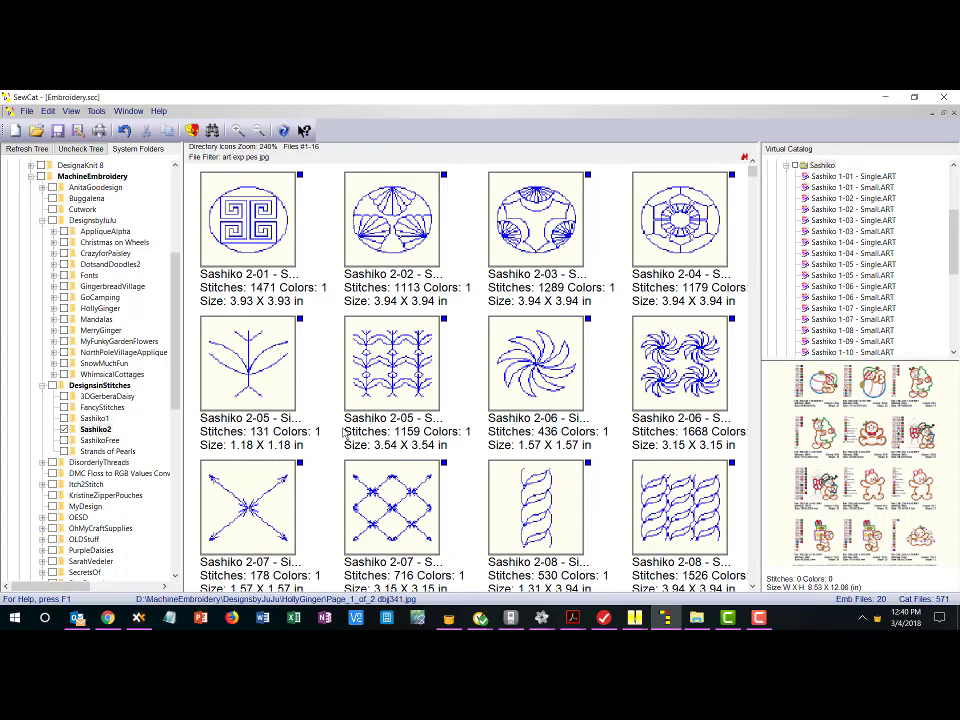
Add all the Sashiko 2 designs to the Sashiko virtual catalog folder
left_click(248, 218)
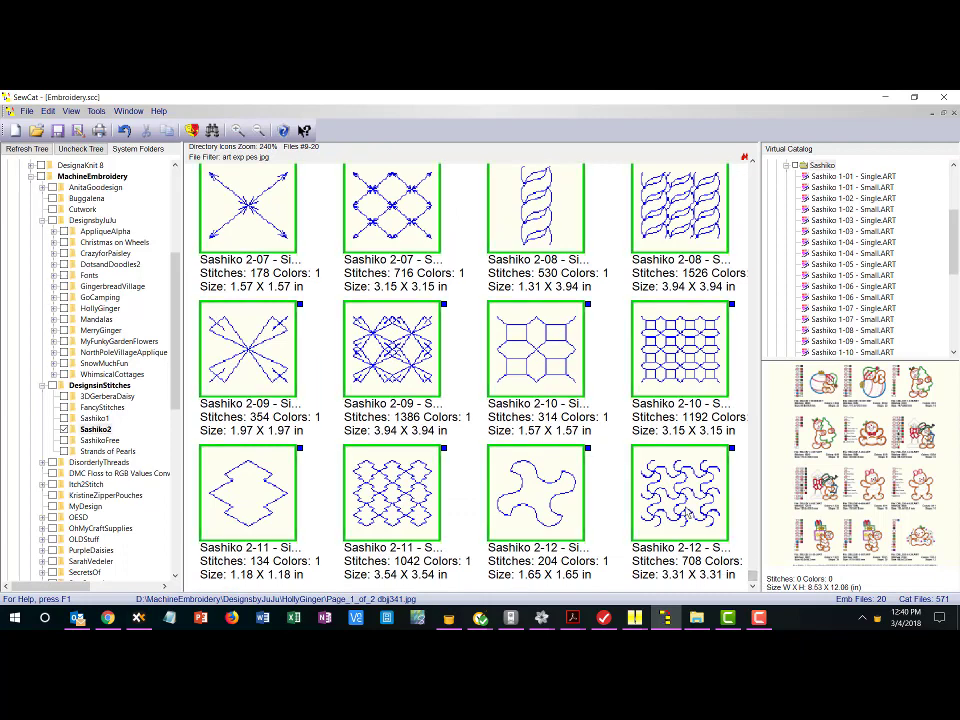
left_click(824, 176)
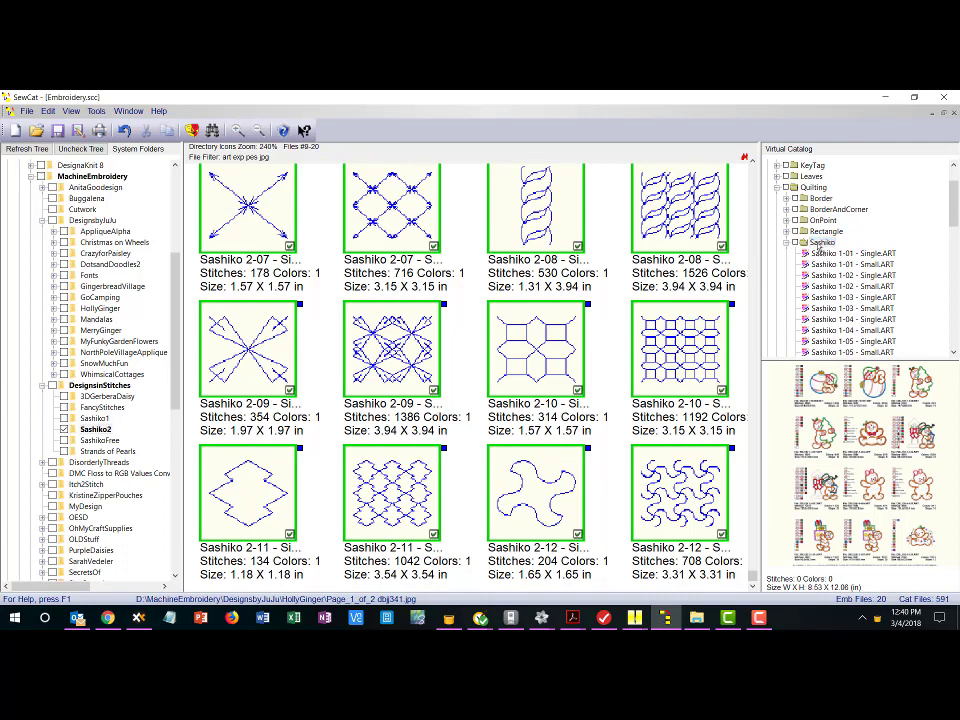
left_click(100, 440)
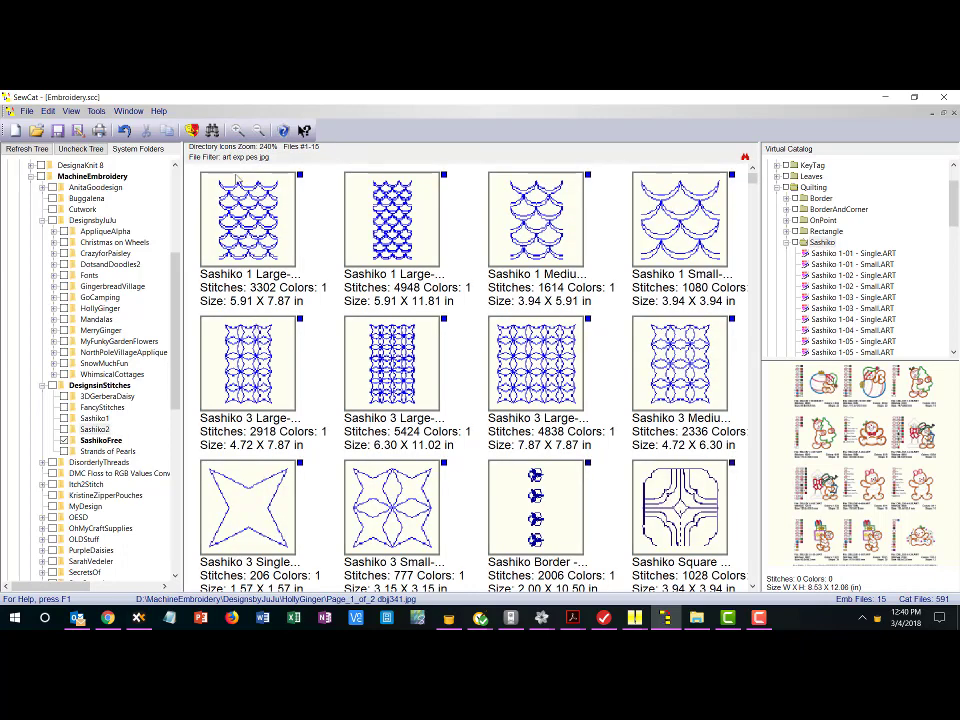
Start selecting the free Sashiko designs for the Sashiko virtual folder
left_click(248, 218)
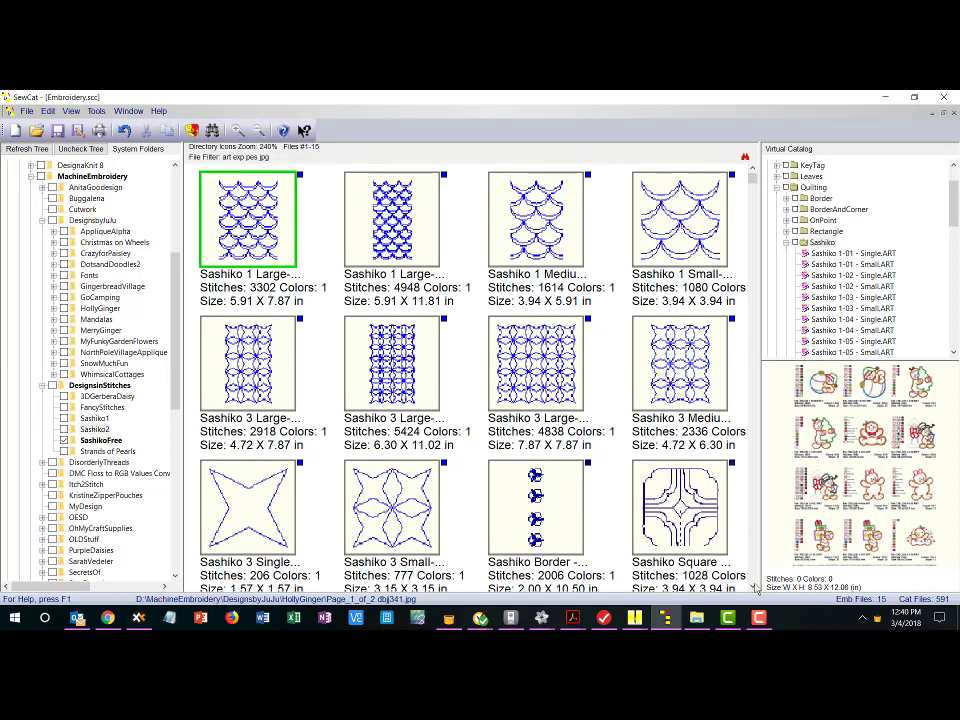
scroll("down", 3)
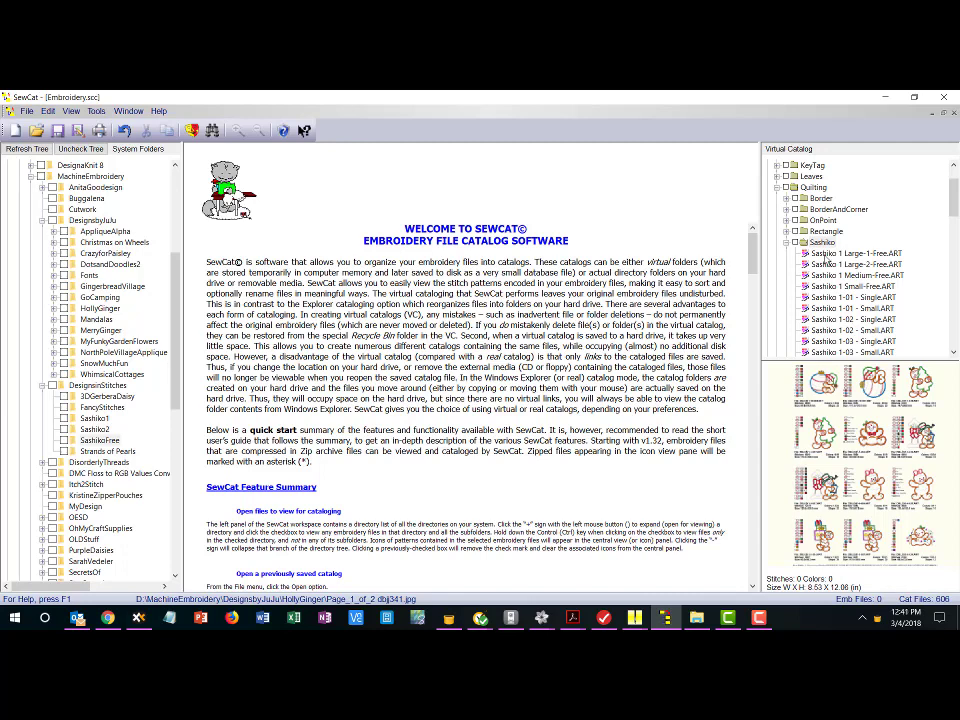
mouse_move(826, 258)
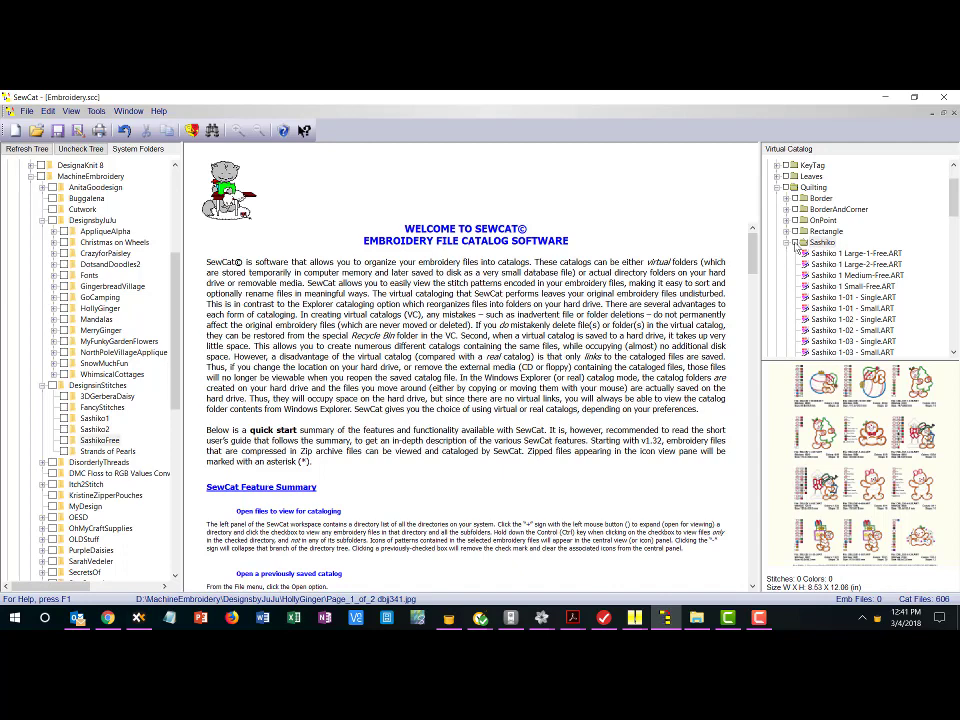
mouse_move(796, 248)
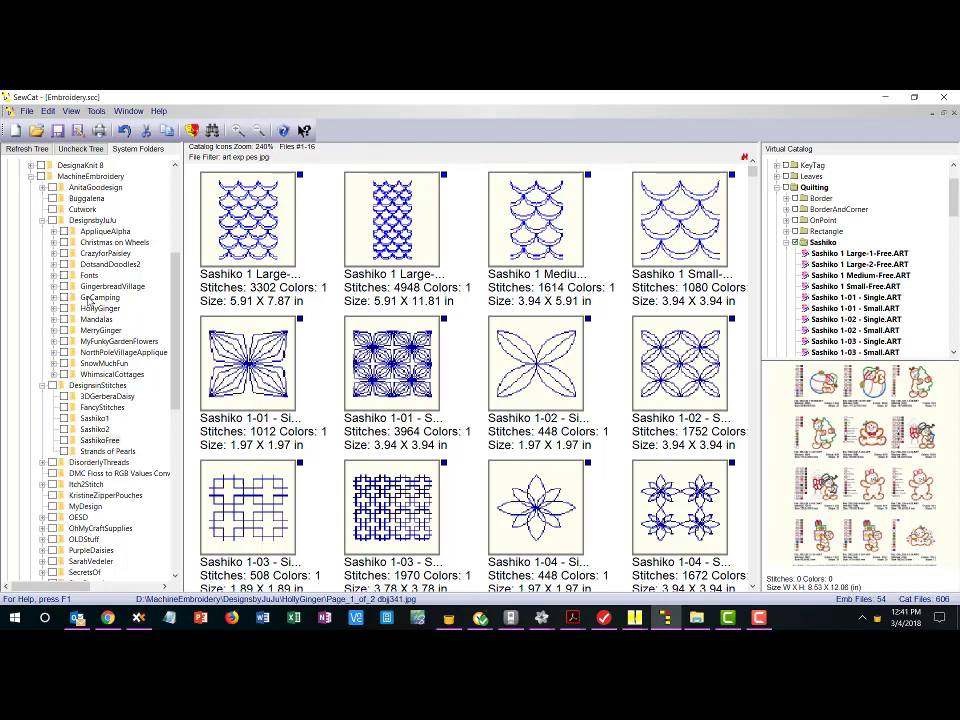
mouse_move(248, 336)
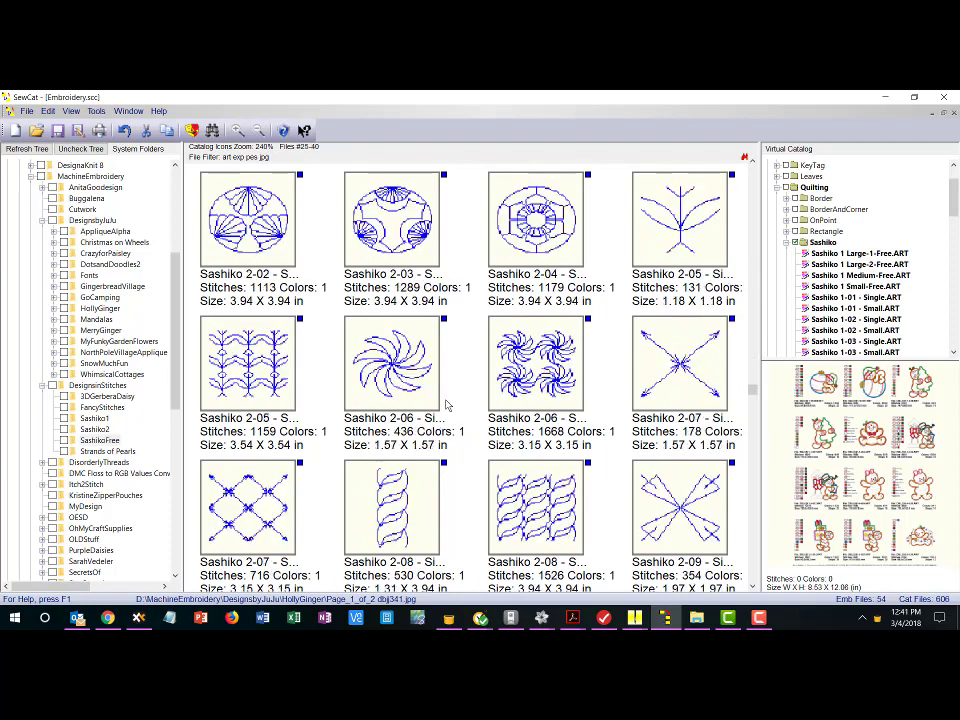
Scroll through the designs in the Sashiko virtual catalog folder
scroll("down", 3)
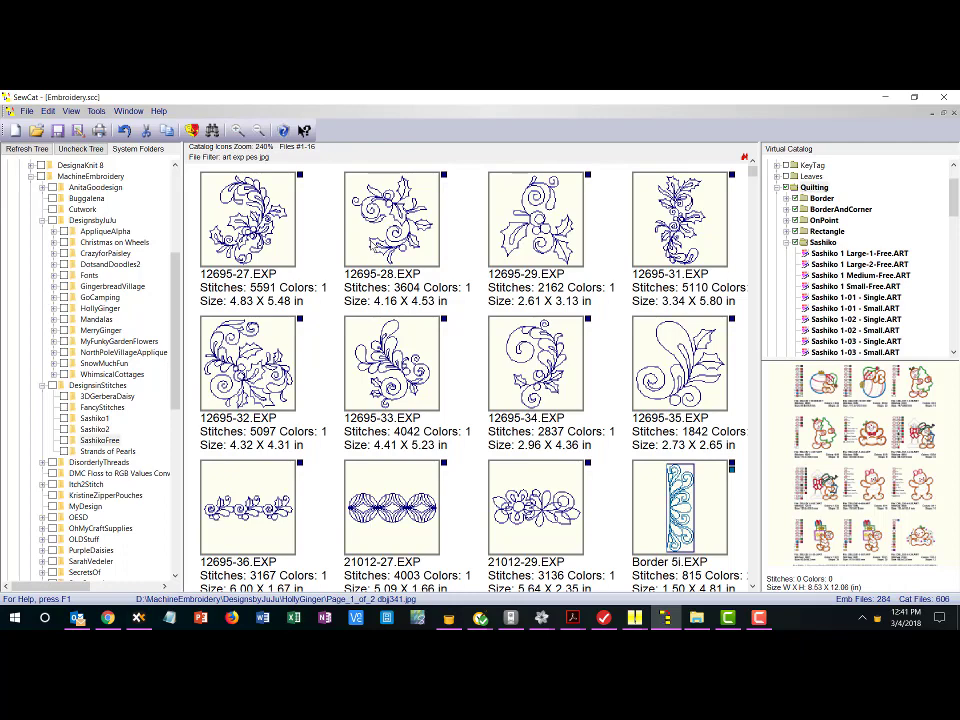
mouse_move(360, 268)
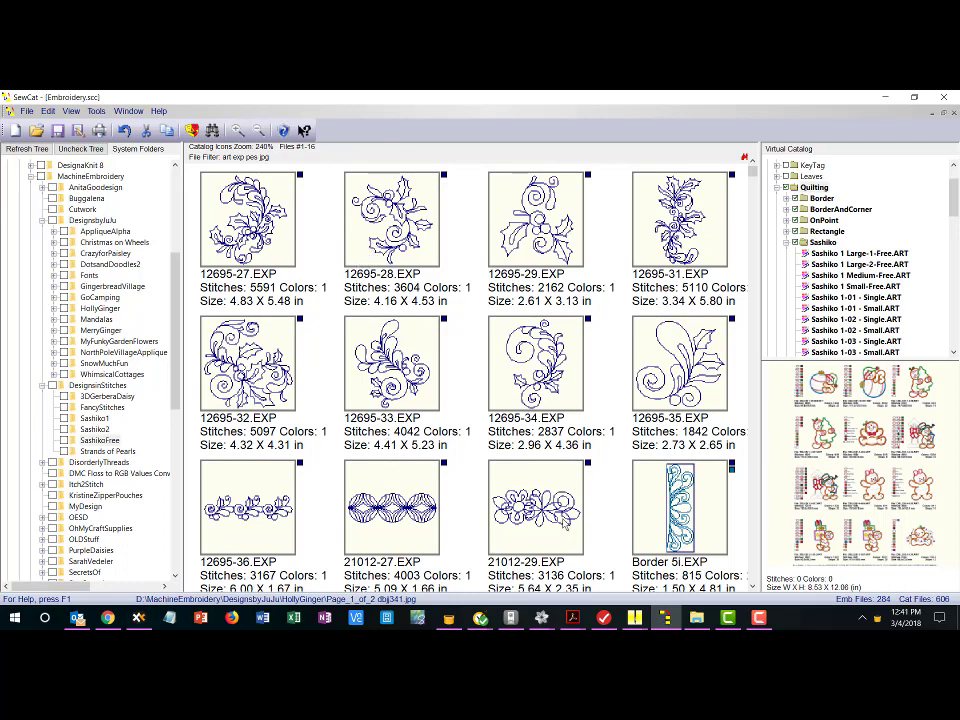
Select Border 5i.EXP and bring up the keyword and pattern search criteria
left_click(680, 504)
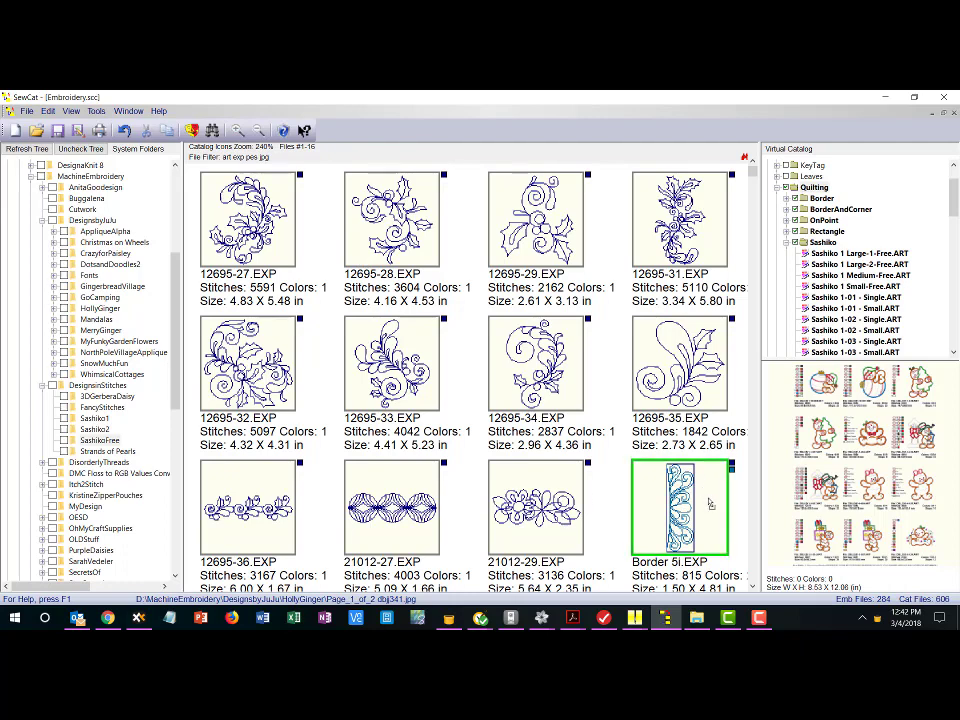
scroll("down", 3)
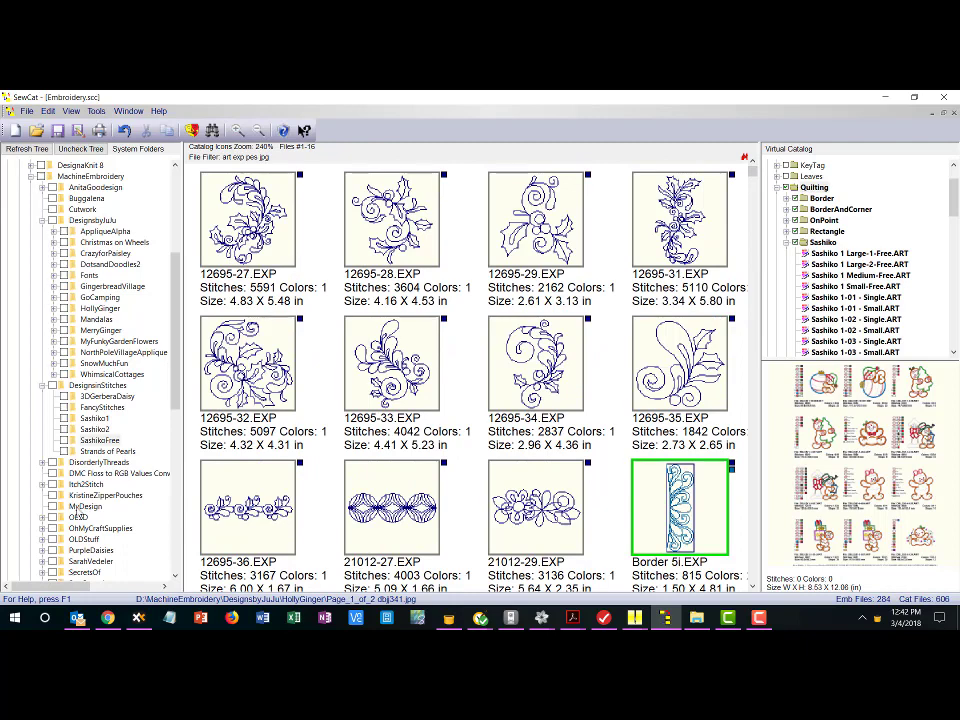
mouse_move(212, 132)
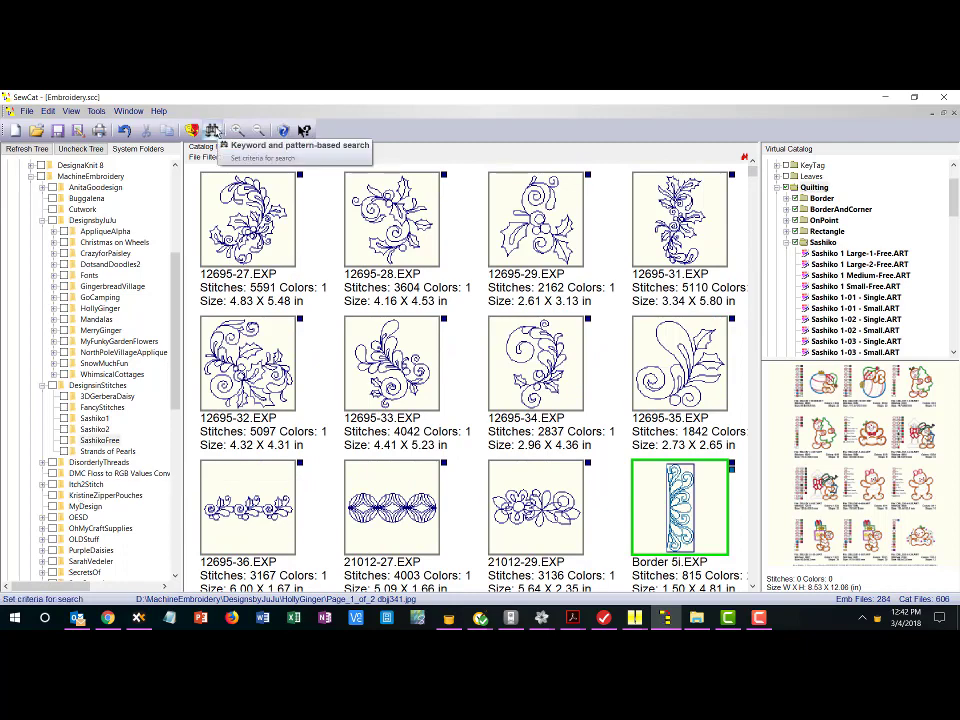
left_click(236, 132)
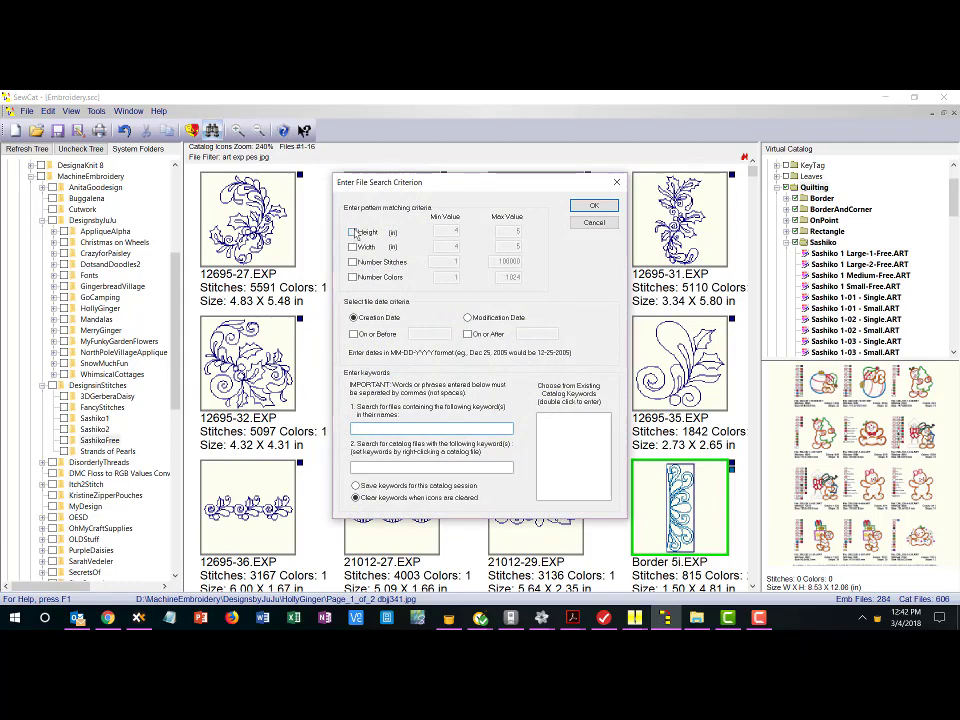
Enable height and width size limits in the file search criteria dialog
left_click(352, 232)
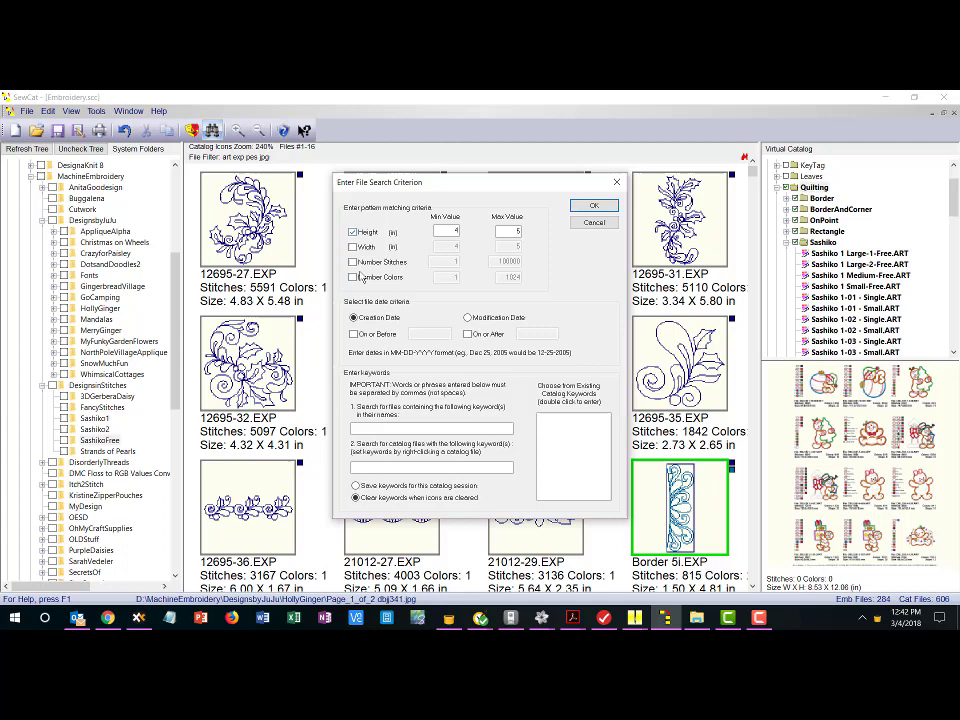
left_click(352, 248)
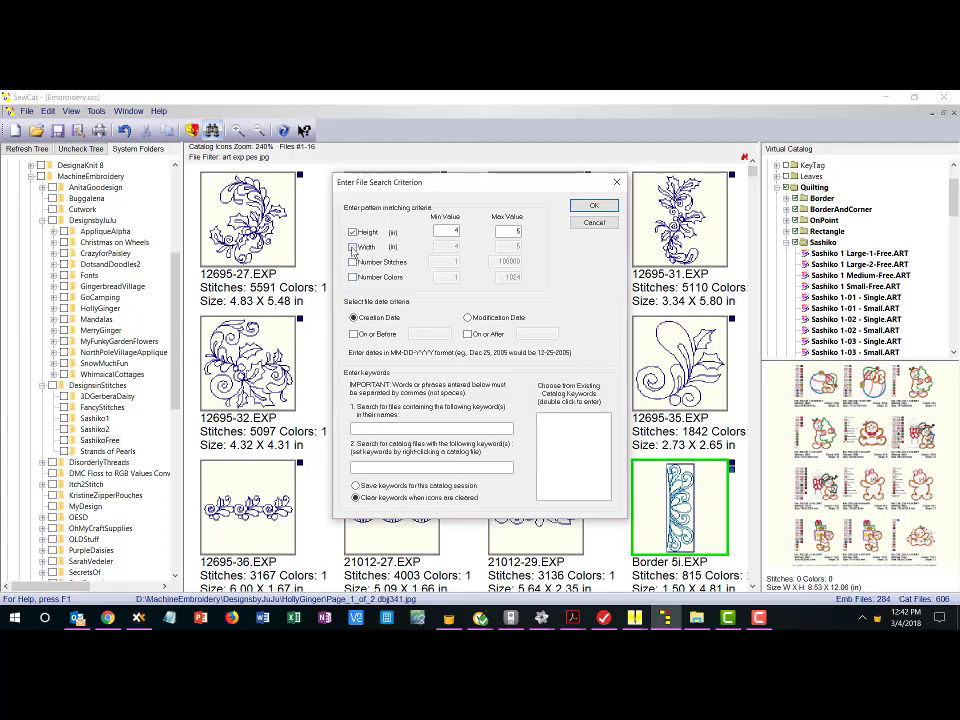
left_click(352, 248)
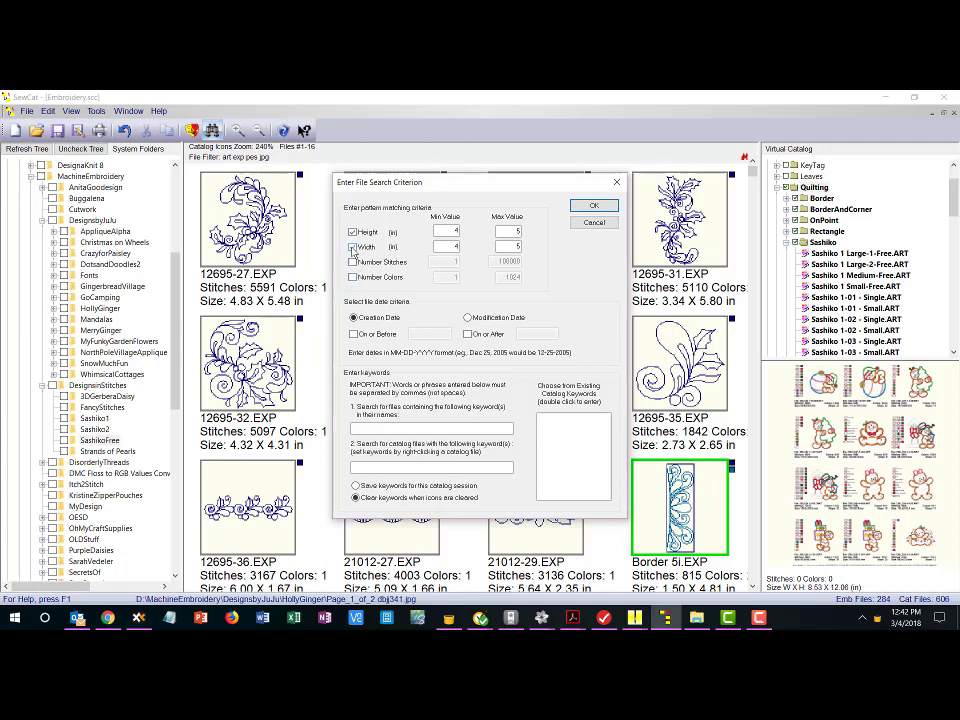
left_click(352, 248)
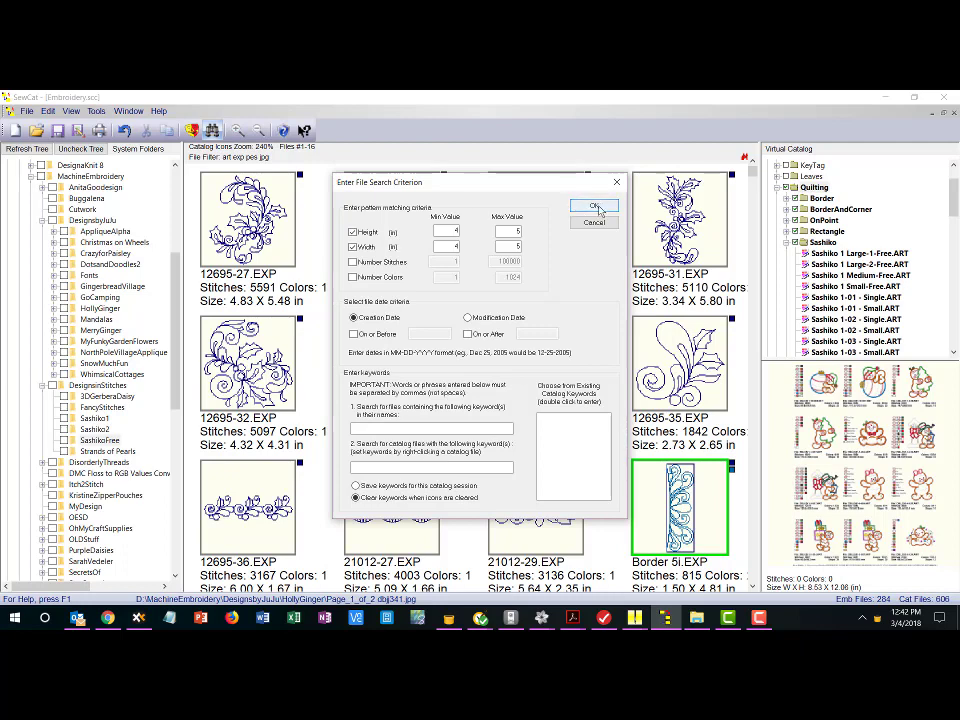
Run the size search and browse the matching quilt block and motif designs
left_click(594, 206)
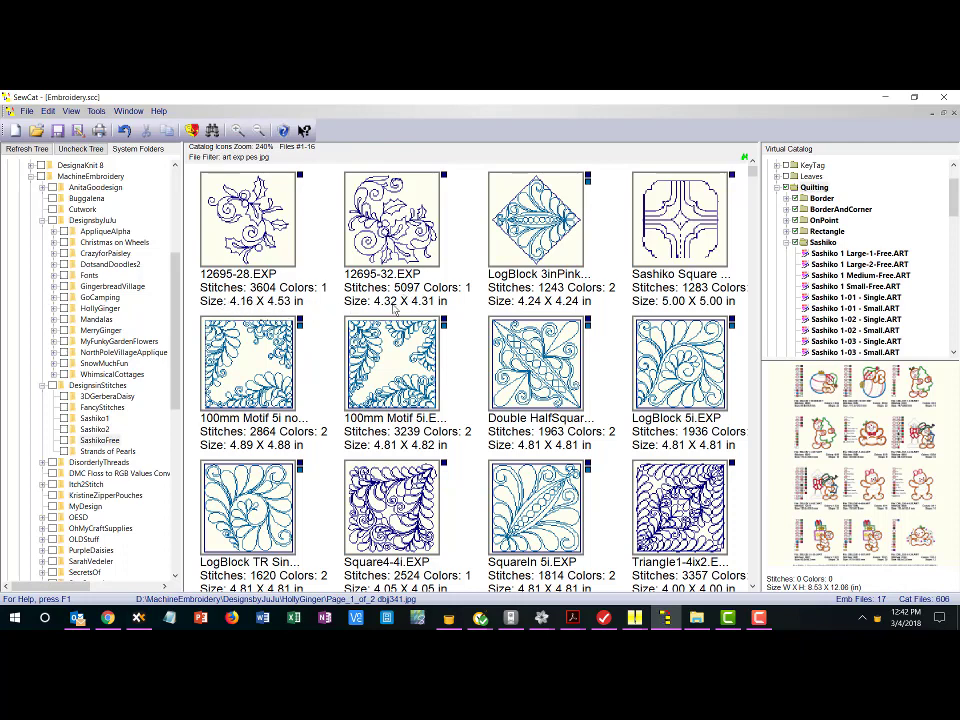
mouse_move(704, 320)
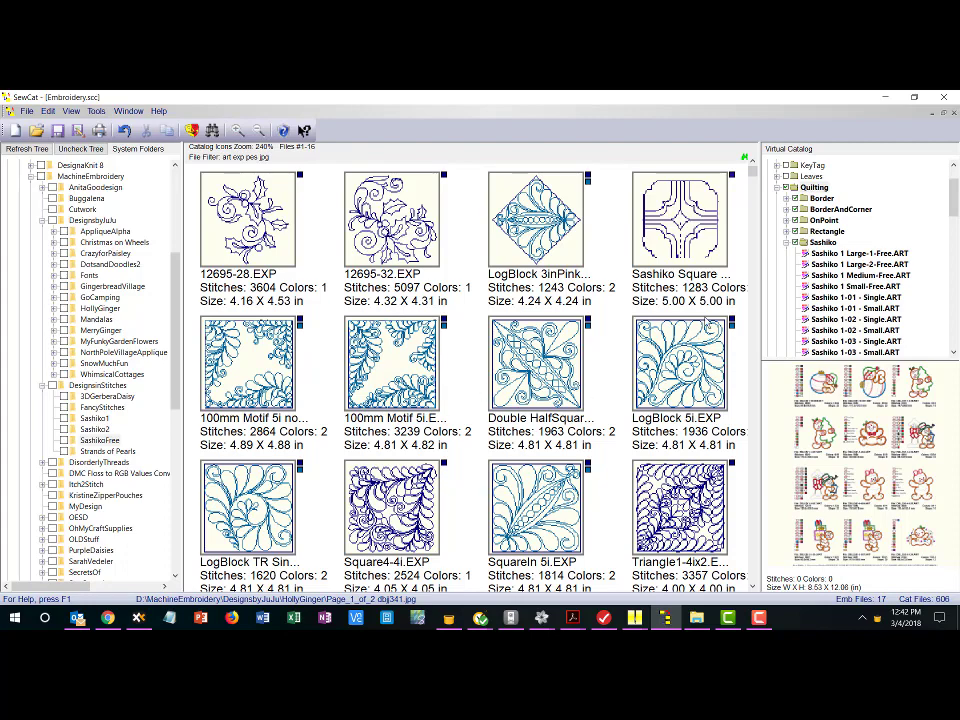
scroll("down", 3)
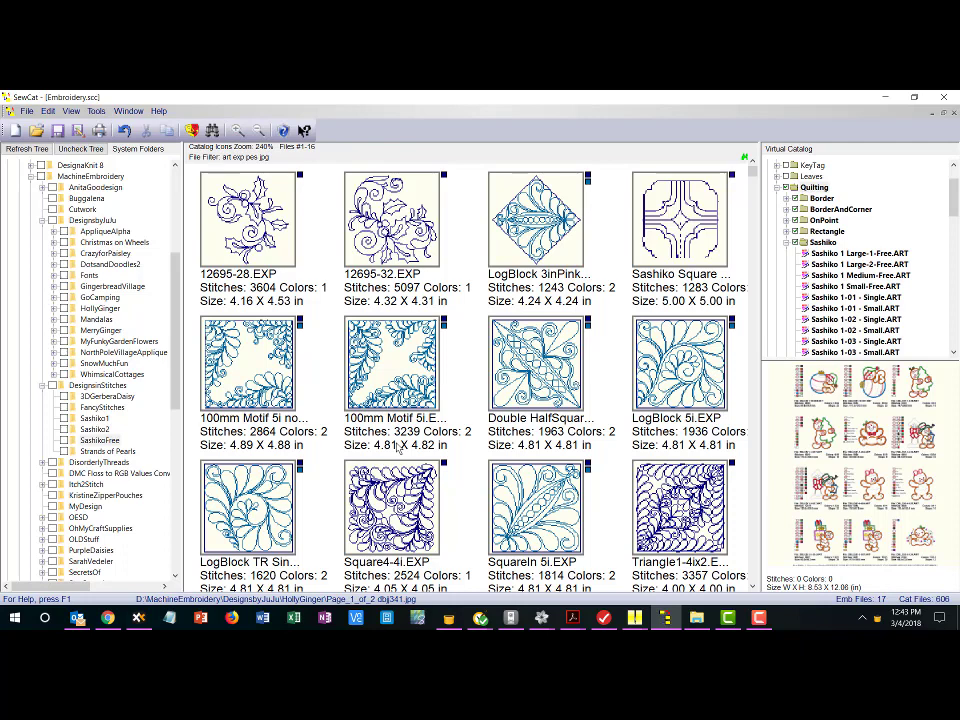
mouse_move(424, 452)
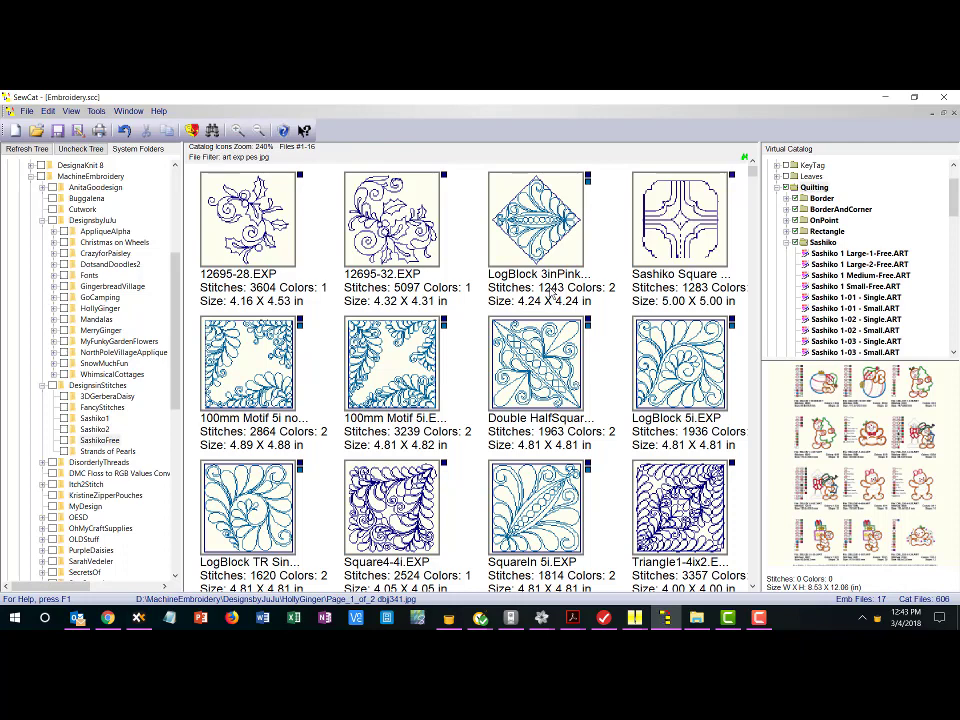
mouse_move(456, 302)
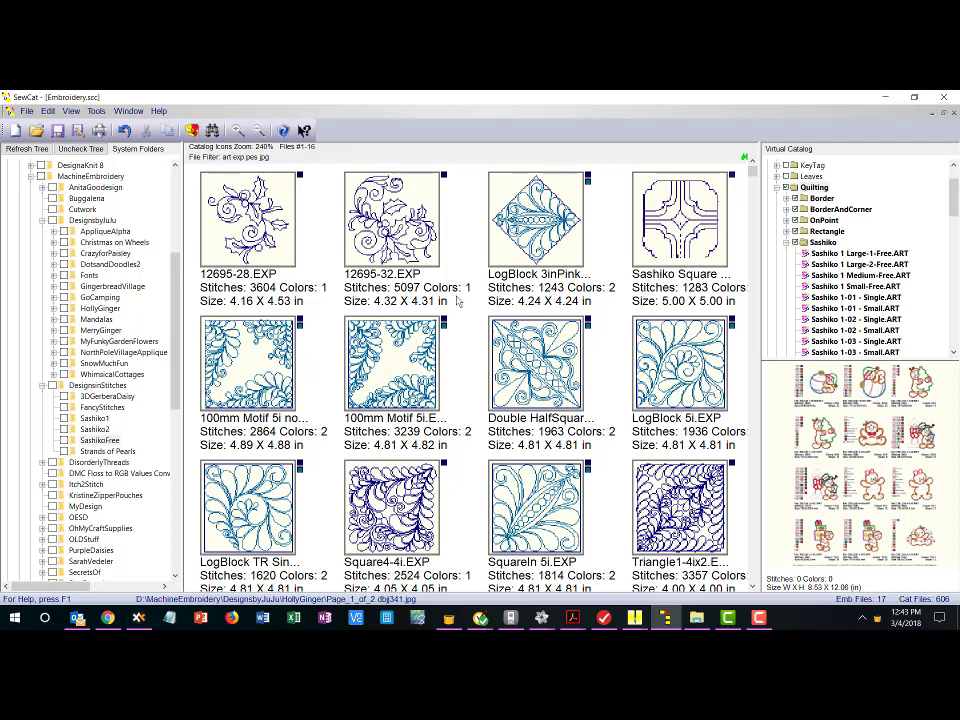
mouse_move(456, 302)
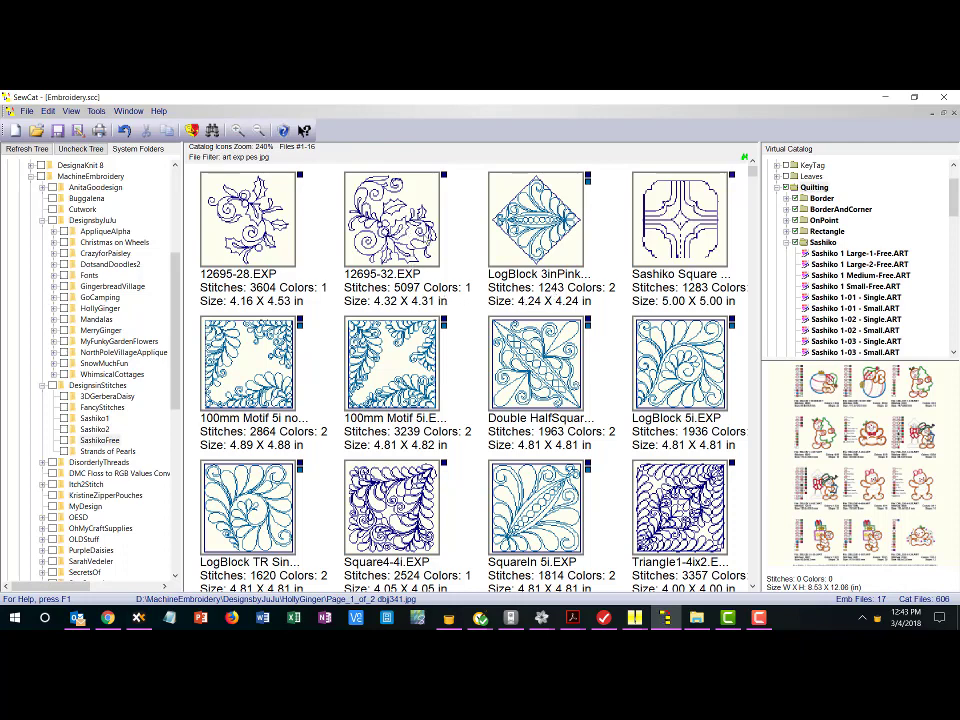
mouse_move(396, 262)
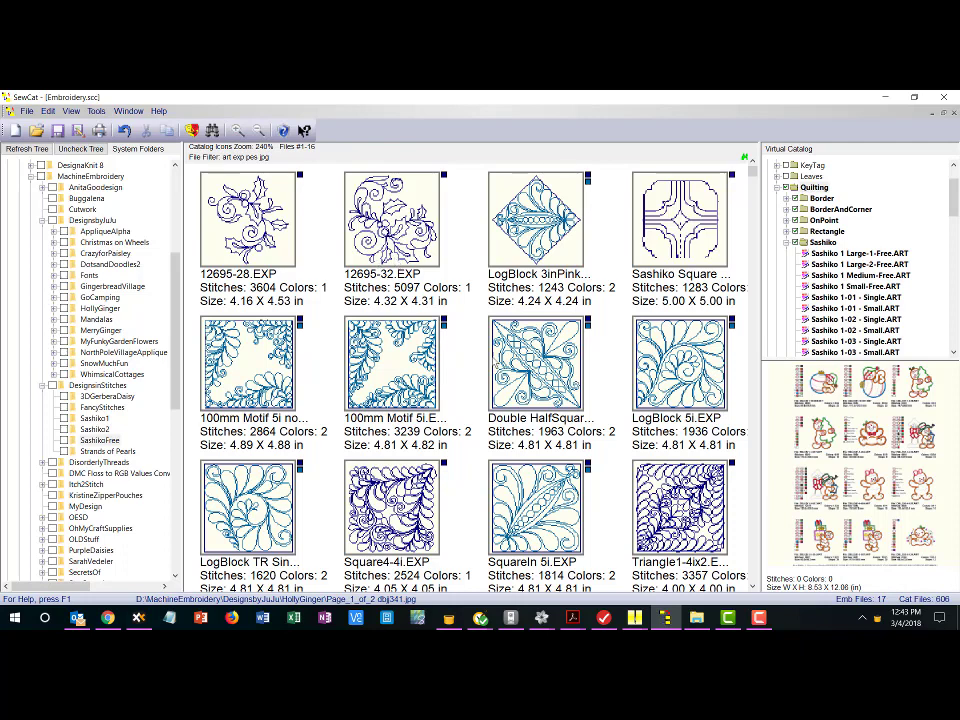
mouse_move(510, 404)
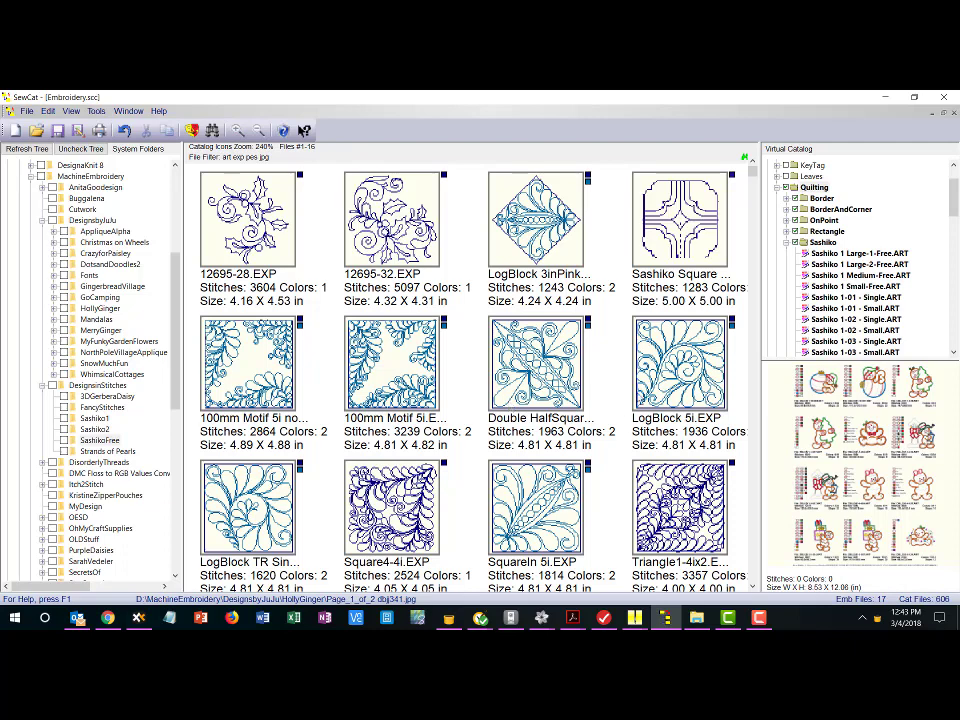
mouse_move(292, 418)
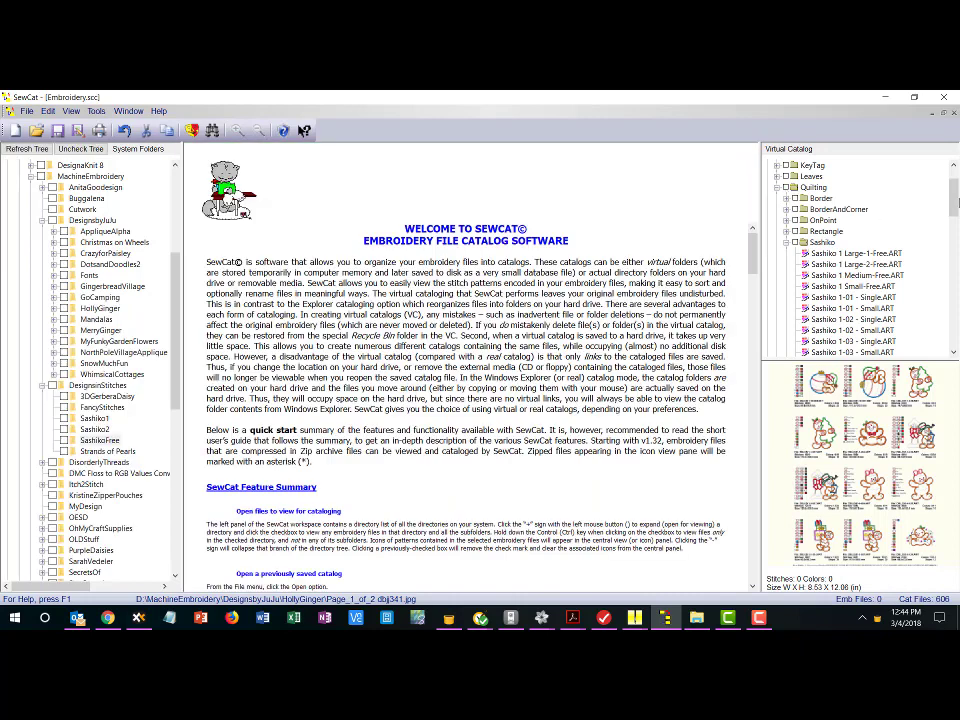
Show the SnowFlakes folder designs and page to the next set
scroll("down", 3)
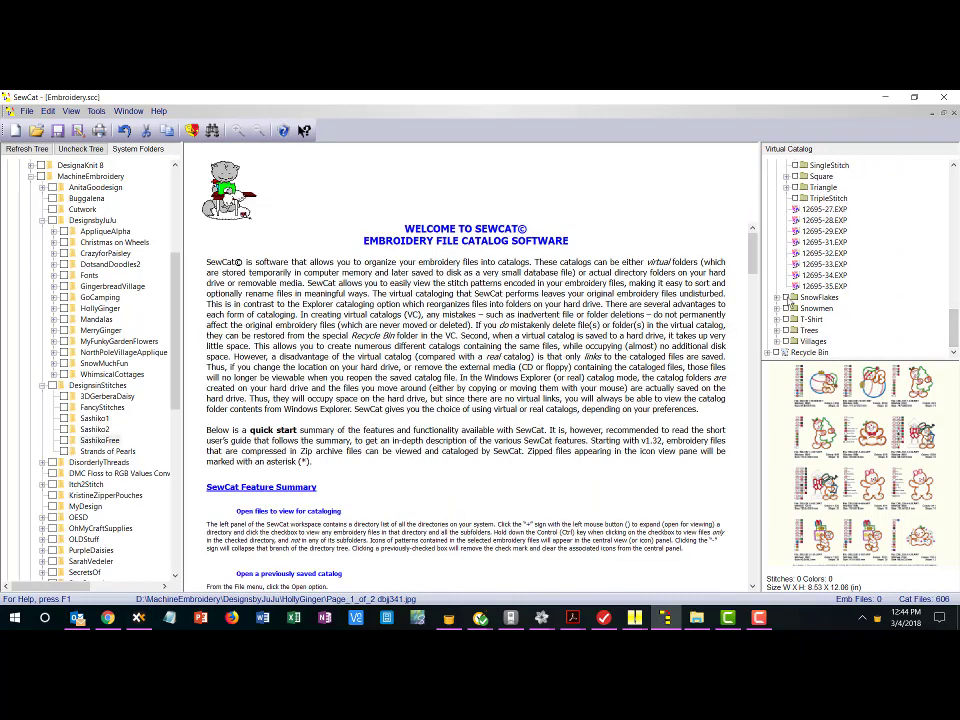
left_click(818, 296)
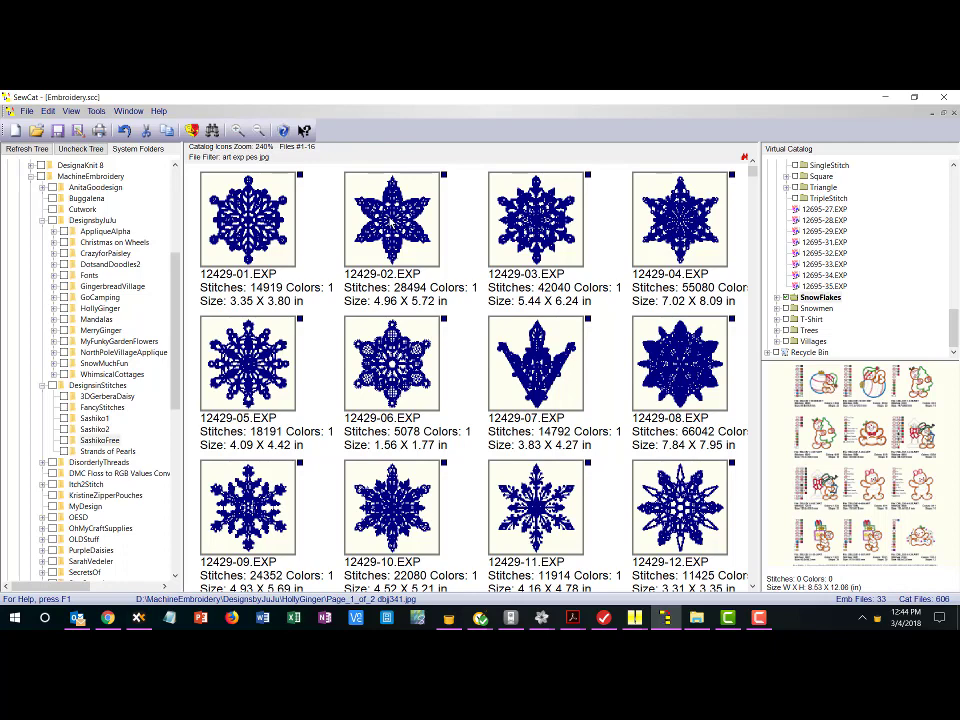
left_click(392, 220)
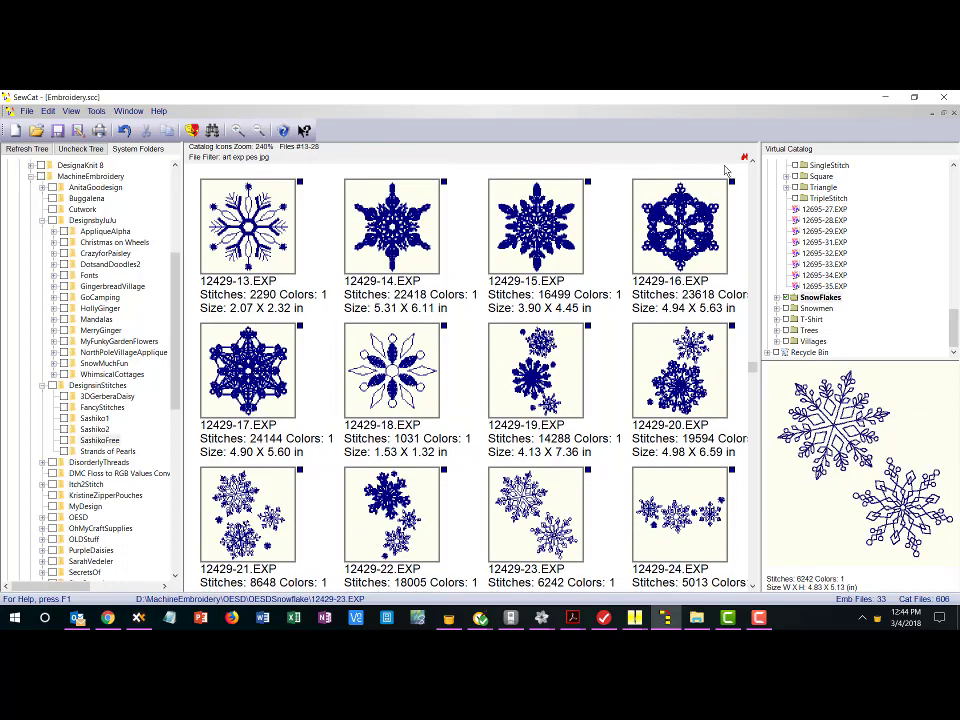
Preview snowflake designs 12429-16 and 12429-23
left_click(680, 224)
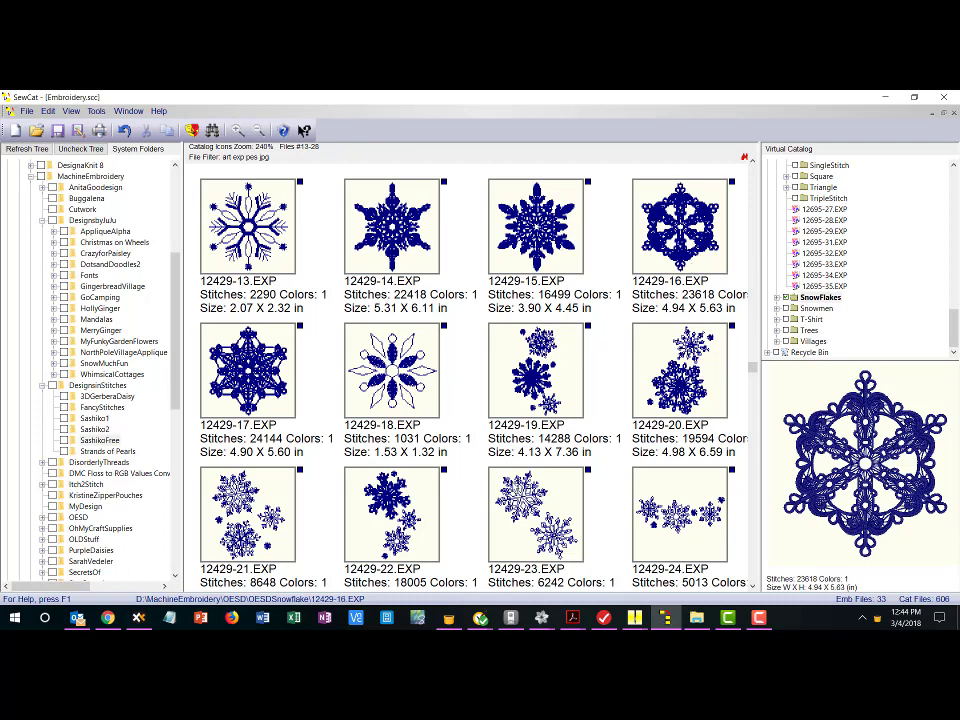
left_click(536, 516)
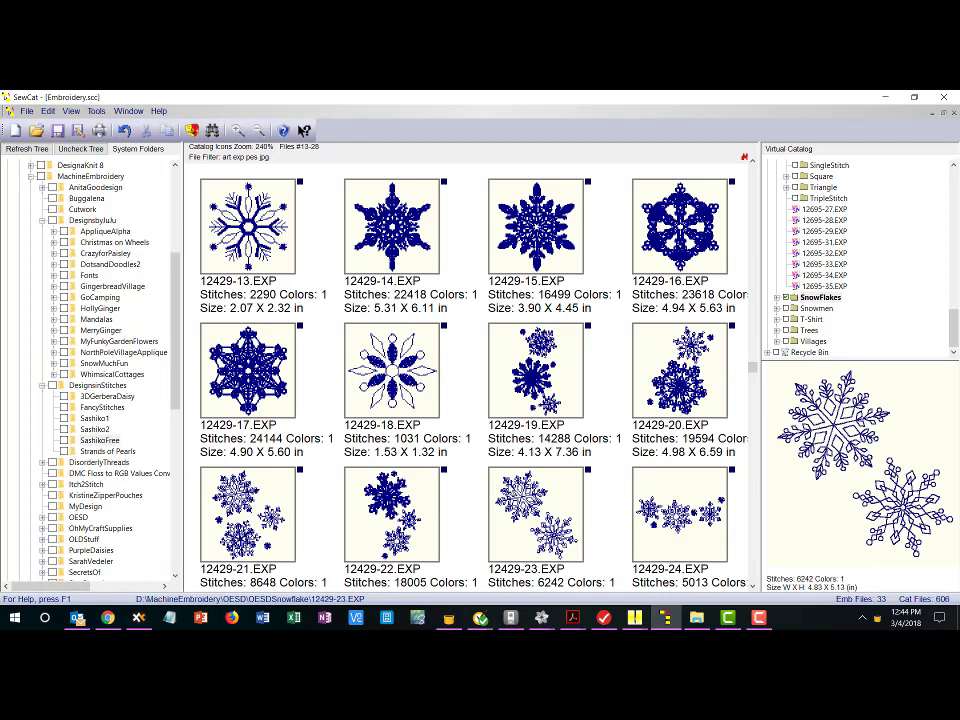
scroll("down", 3)
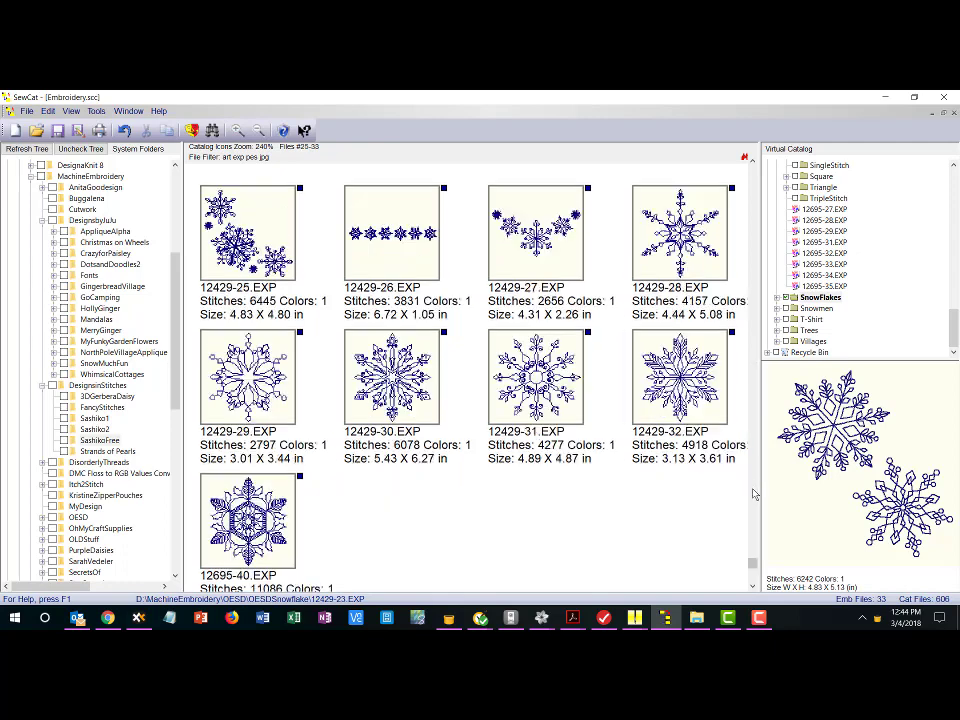
Preview snowflake 12429-31 and bring up the Enter File Search Criteria dialog
left_click(536, 376)
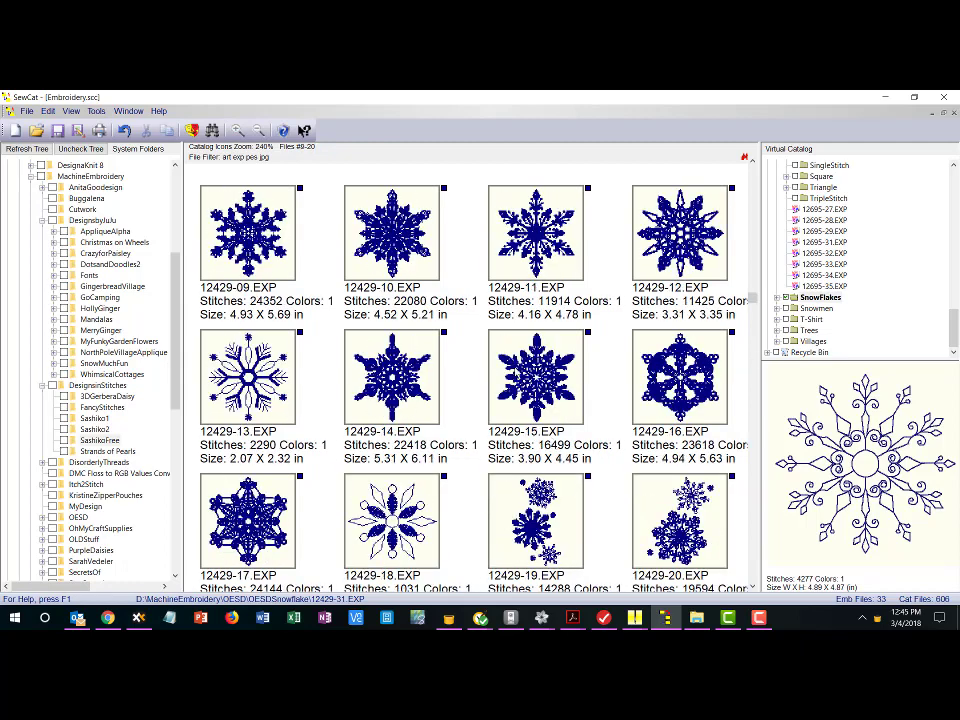
mouse_move(548, 322)
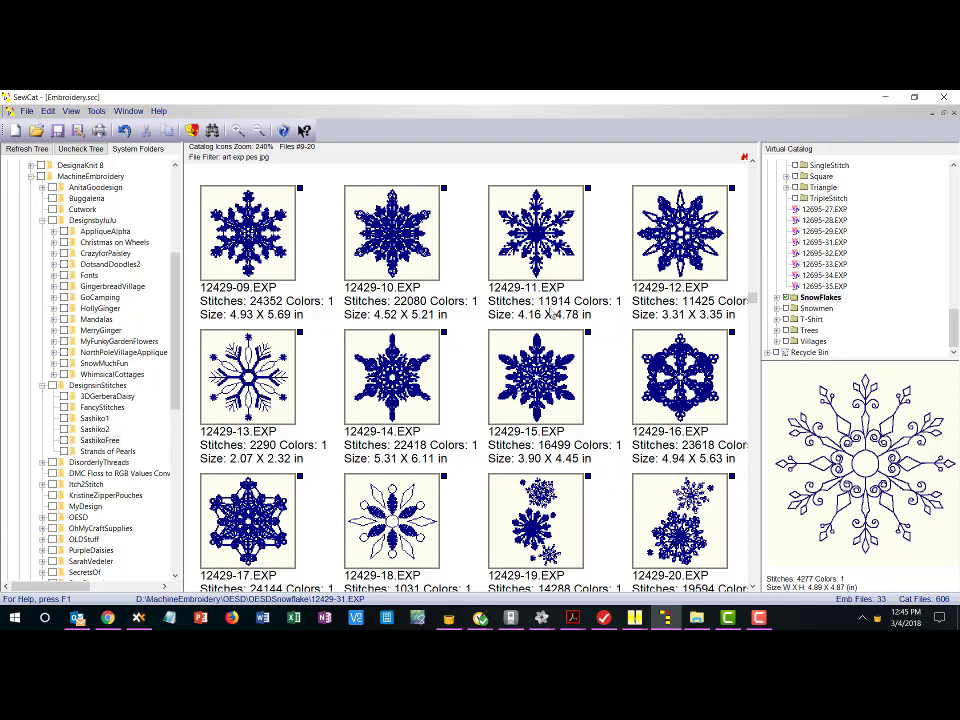
mouse_move(284, 188)
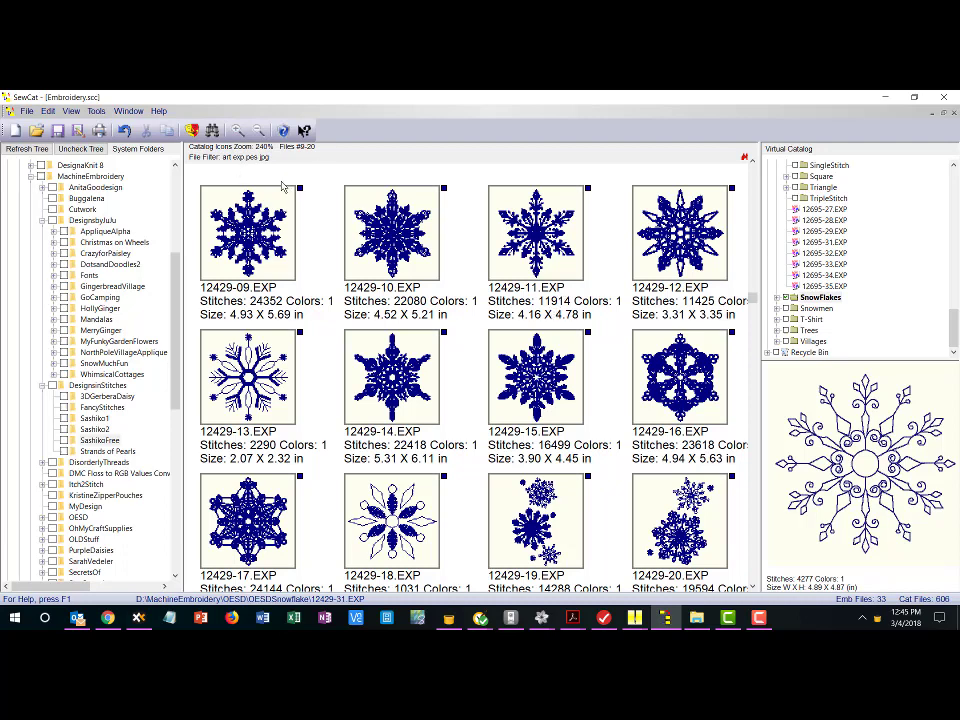
left_click(212, 132)
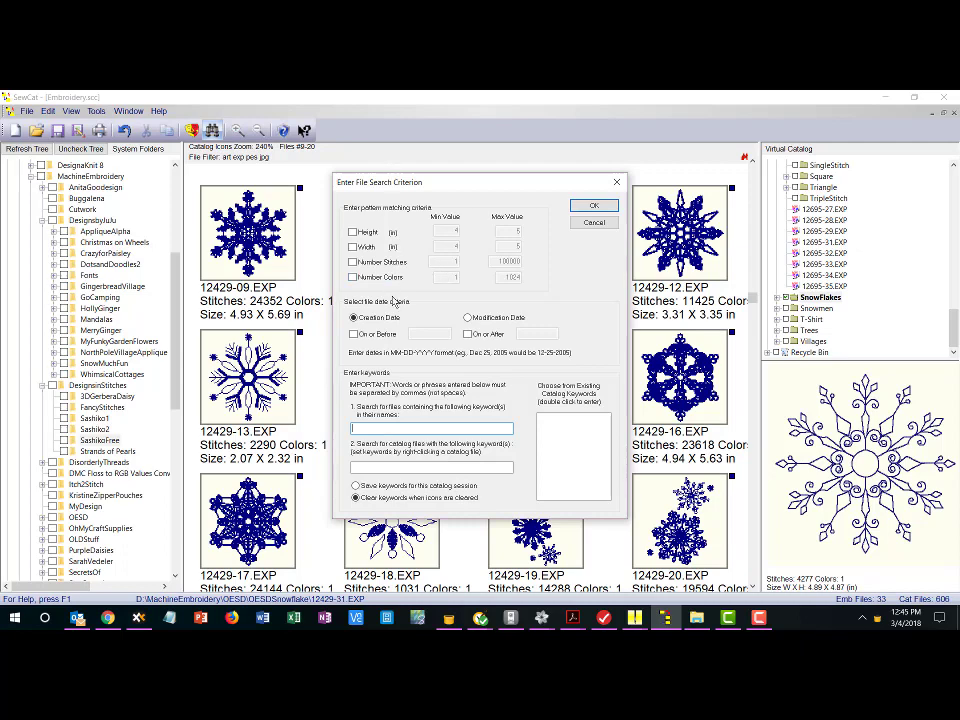
mouse_move(590, 198)
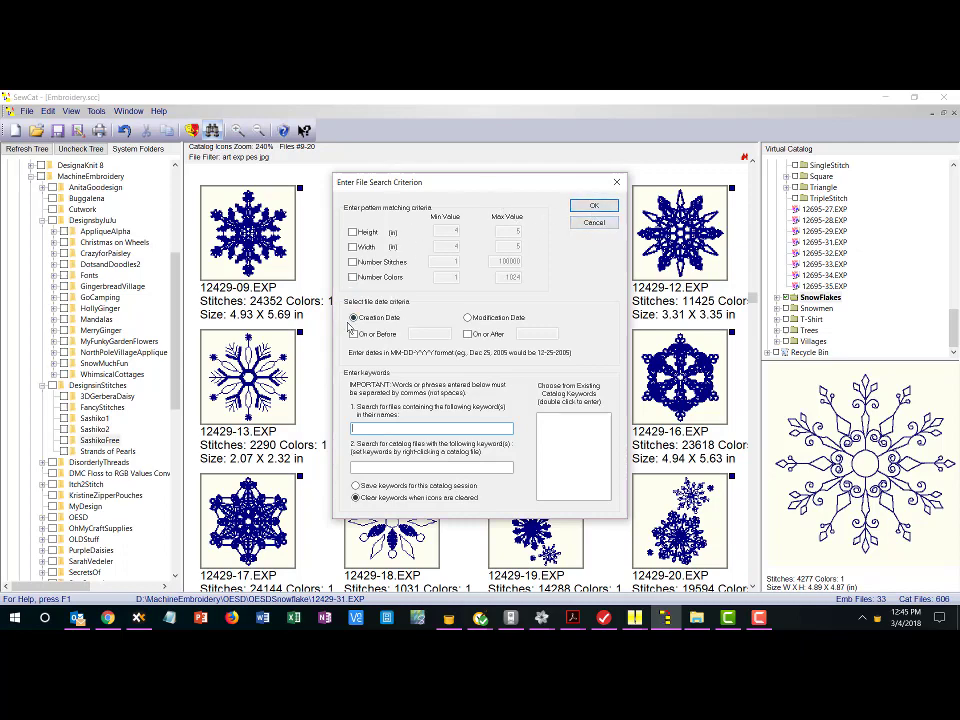
mouse_move(452, 294)
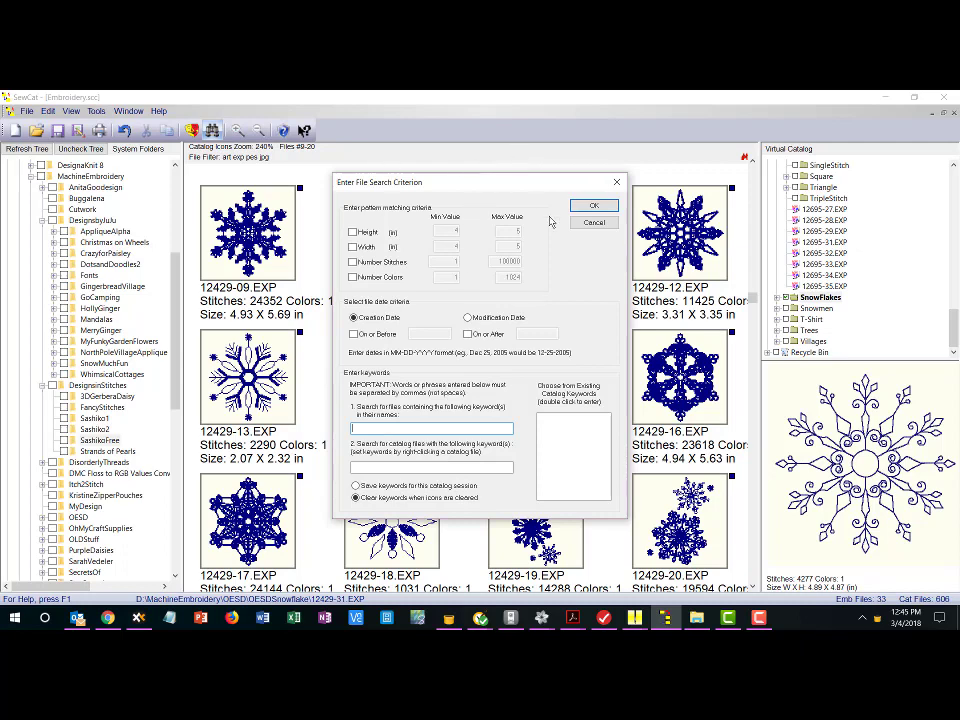
Accept the search criteria so the snowflake thumbnails 12429-09 through 12429-20 stay displayed
left_click(594, 222)
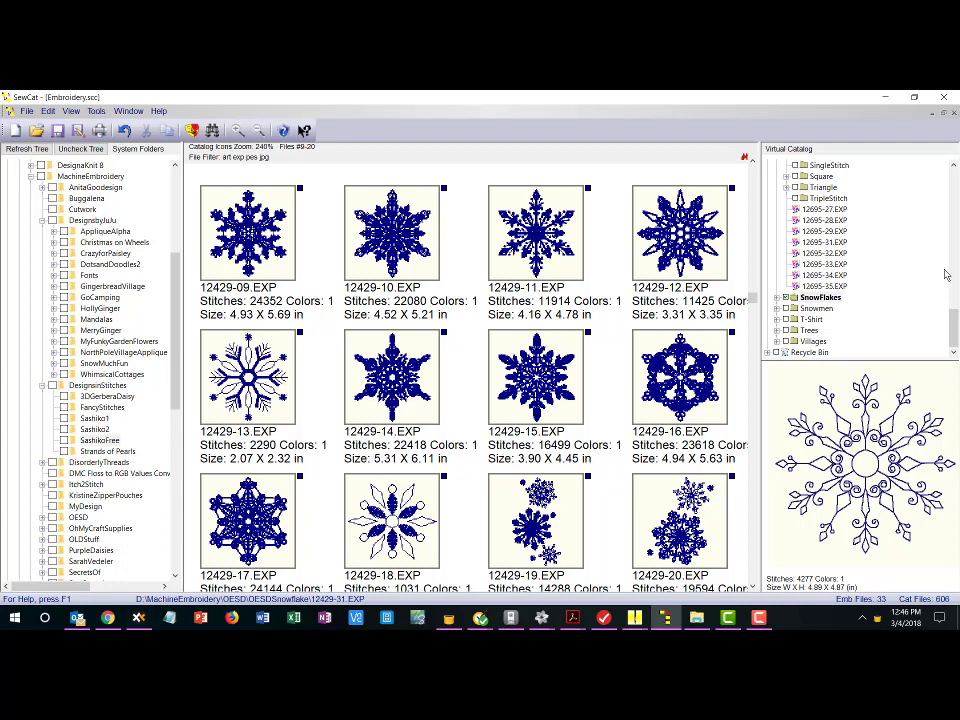
mouse_move(936, 272)
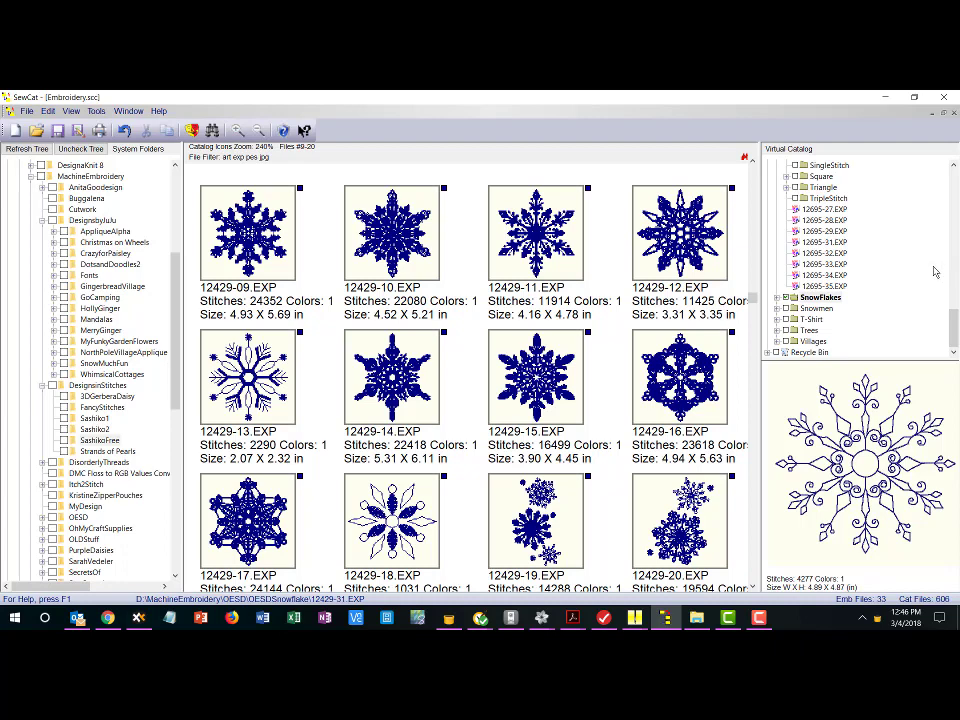
mouse_move(892, 250)
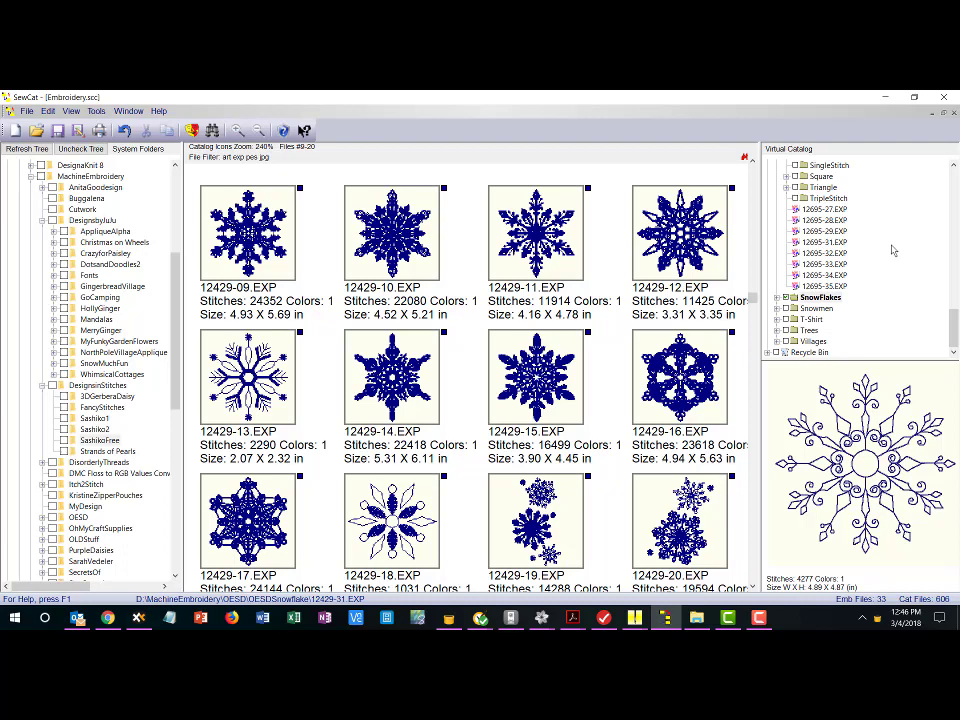